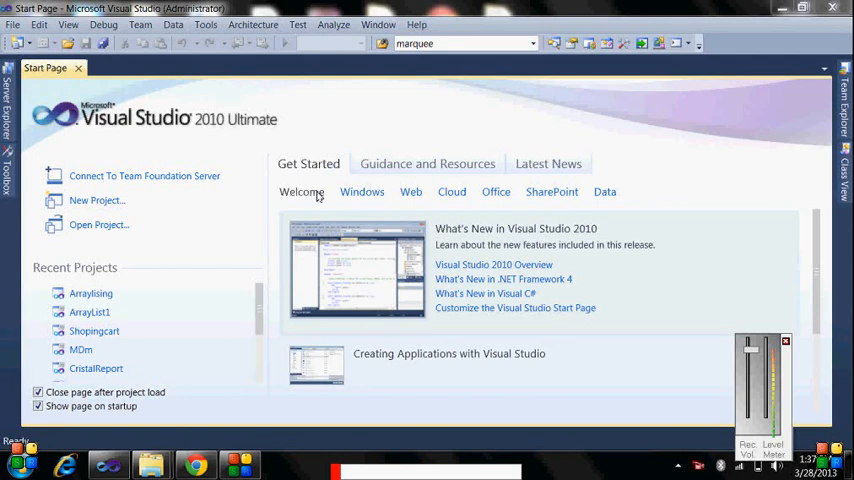
Start a new project from the Start Page to reach the Visual C# templates
{"action": "left_click", "coordinate": [12, 24]}
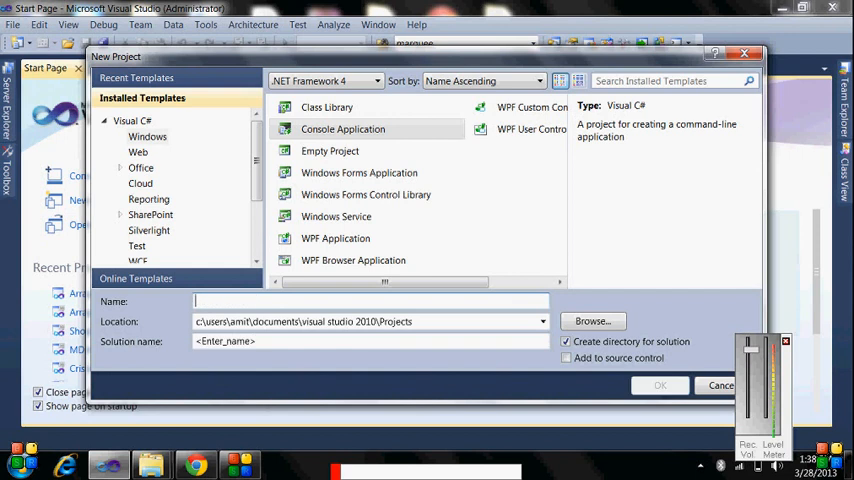
Name the console project arraylistbiggeners and create it, landing in Program.cs with an empty Main
{"action": "type", "text": "a"}
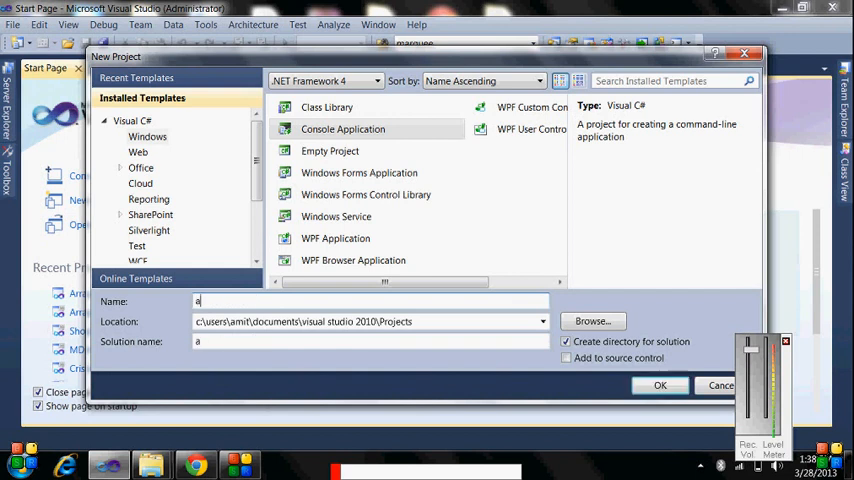
{"action": "type", "text": "rra"}
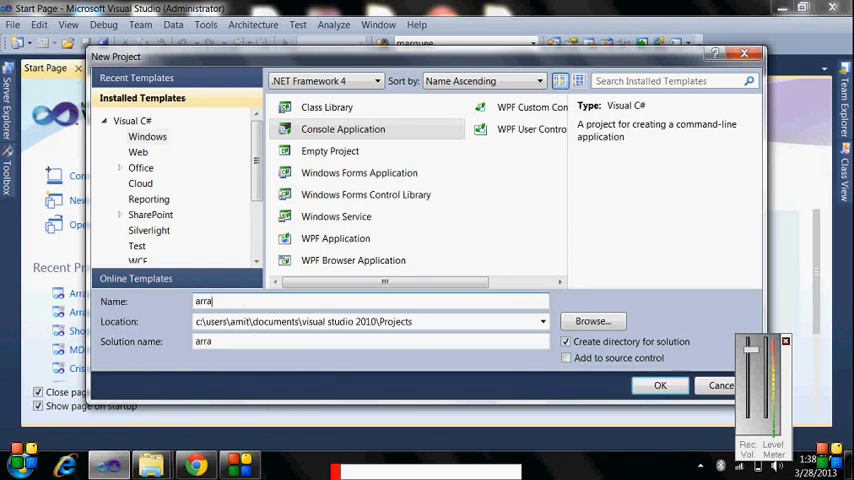
{"action": "type", "text": "ylist"}
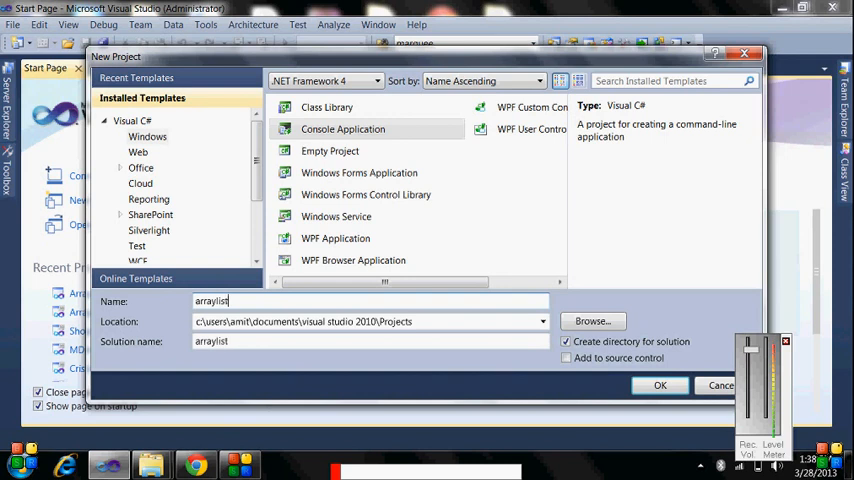
{"action": "type", "text": "bin"}
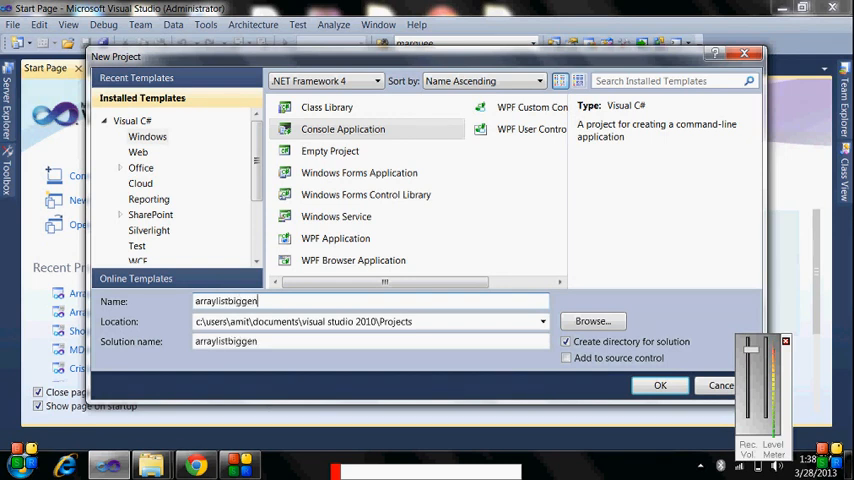
{"action": "left_click", "coordinate": [660, 384]}
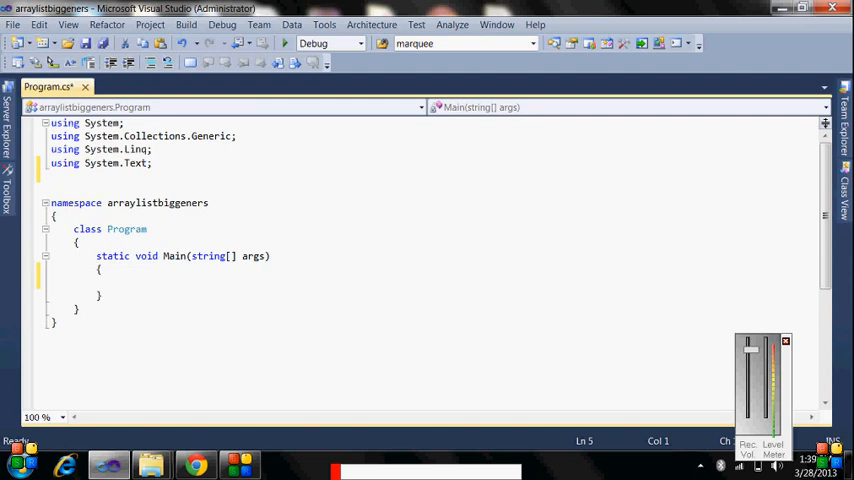
Add a using System.Collections; directive below the default using lines
{"action": "type", "text": "using"}
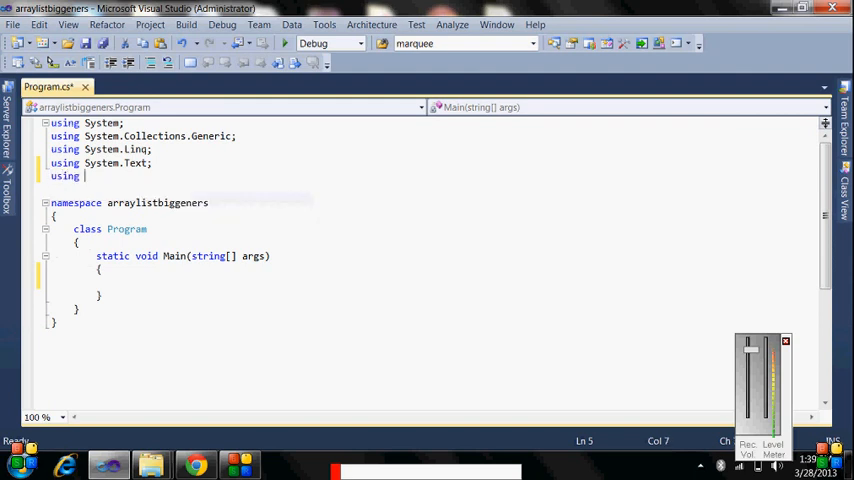
{"action": "type", "text": "System"}
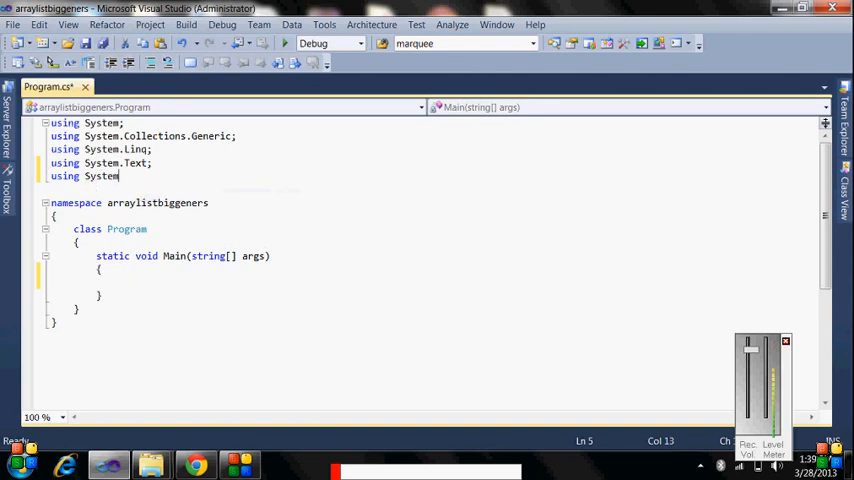
{"action": "type", "text": ".co"}
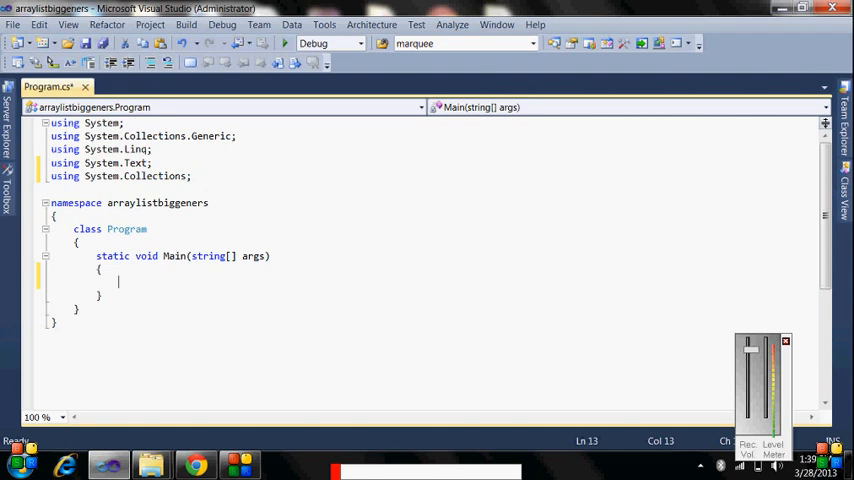
{"action": "type", "text": "A"}
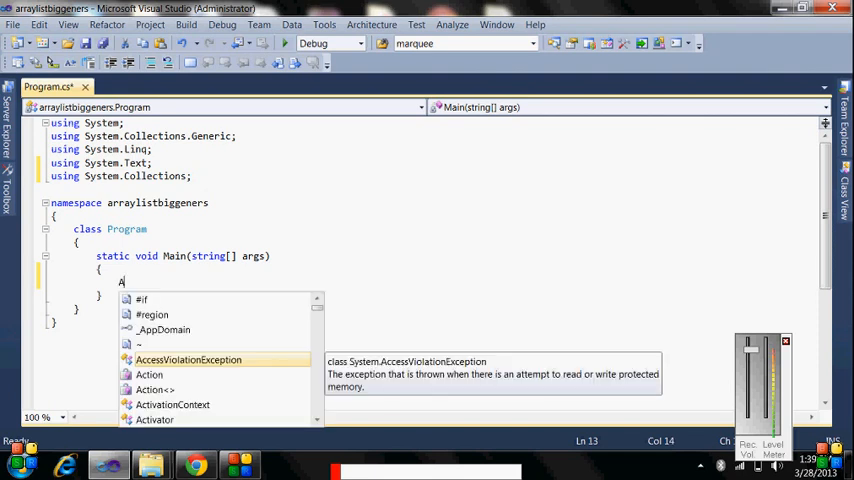
Declare ArrayList list1 = new ArrayList(); inside Main
{"action": "type", "text": "rrayList"}
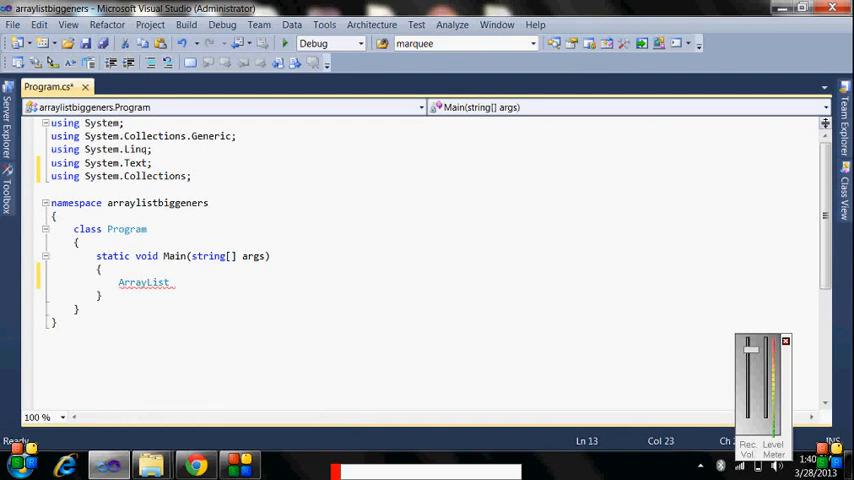
{"action": "type", "text": "lis"}
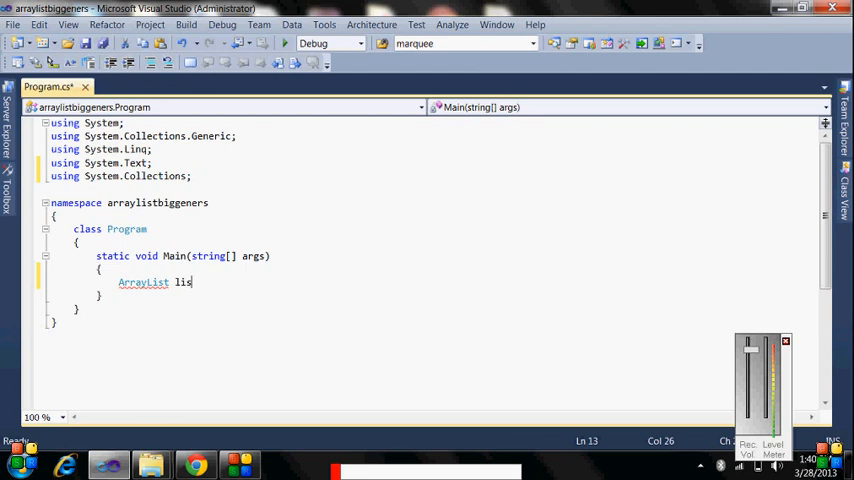
{"action": "type", "text": "t1="}
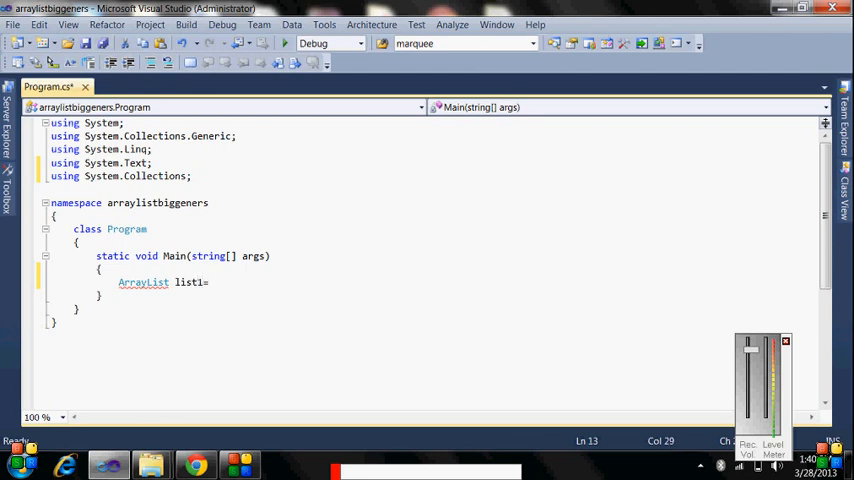
{"action": "type", "text": "new ArrayList();"}
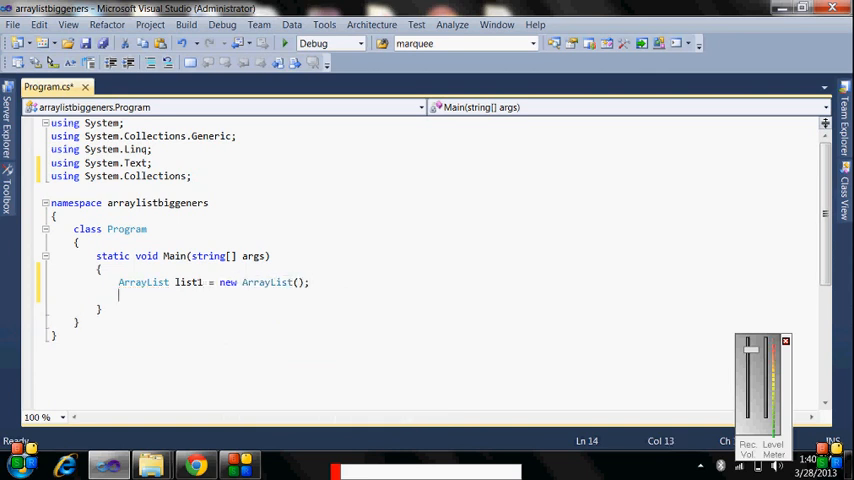
{"action": "type", "text": "list1"}
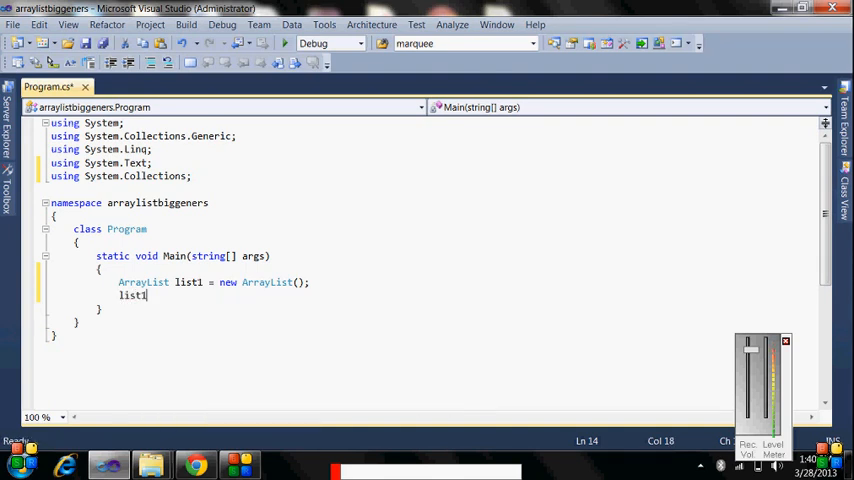
Write the first list1.Add("Amit...") call adding a name string
{"action": "type", "text": "."}
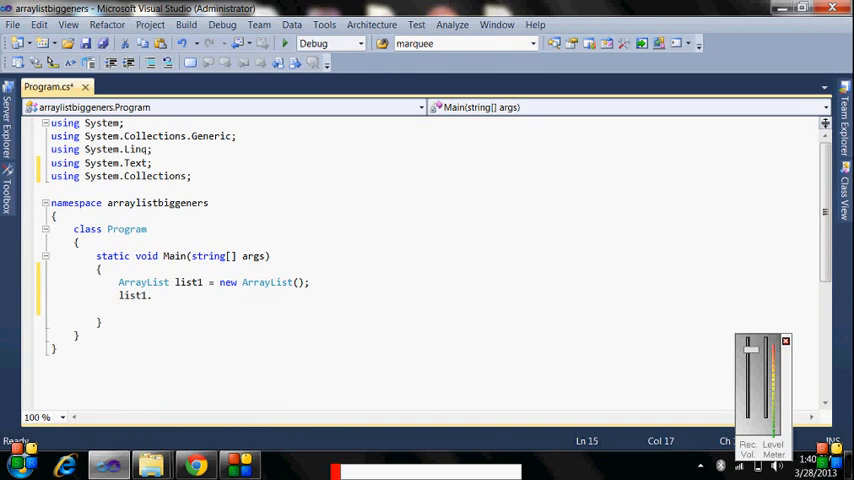
{"action": "type", "text": "."}
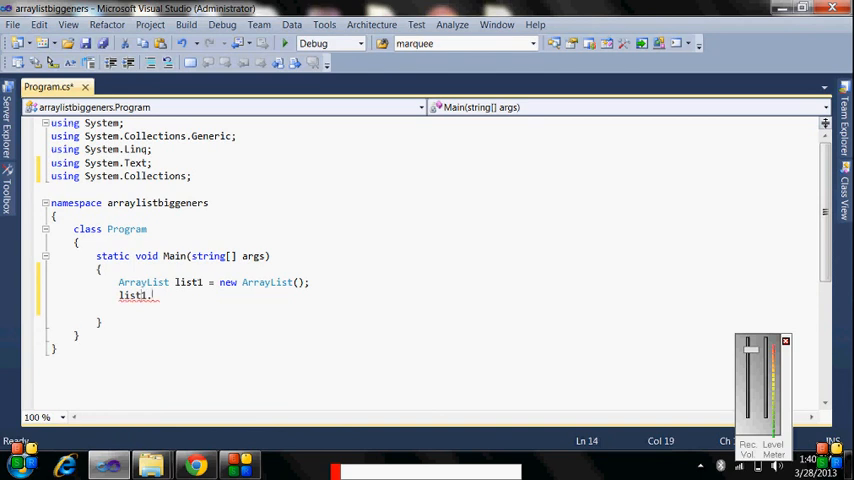
{"action": "type", "text": "ad"}
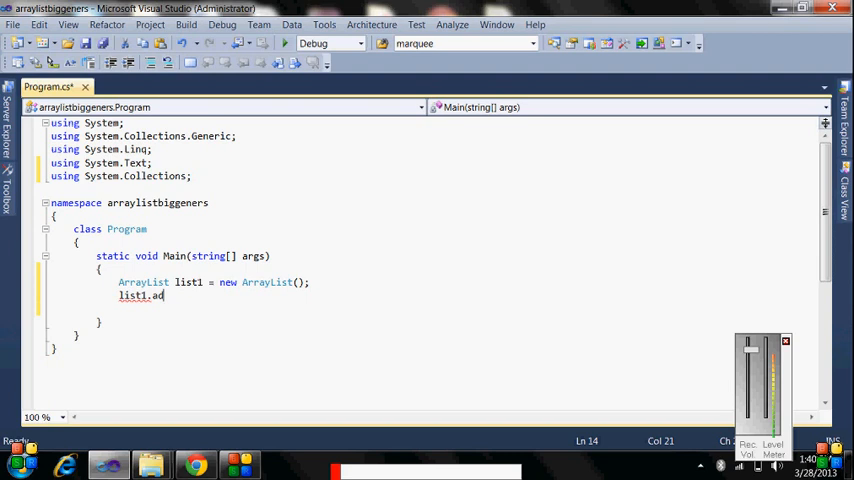
{"action": "left_click", "coordinate": [150, 24]}
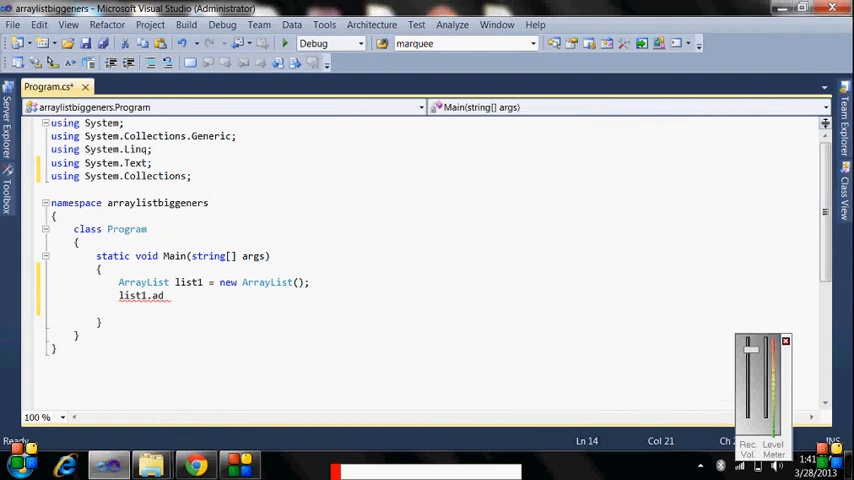
{"action": "type", "text": "dd"}
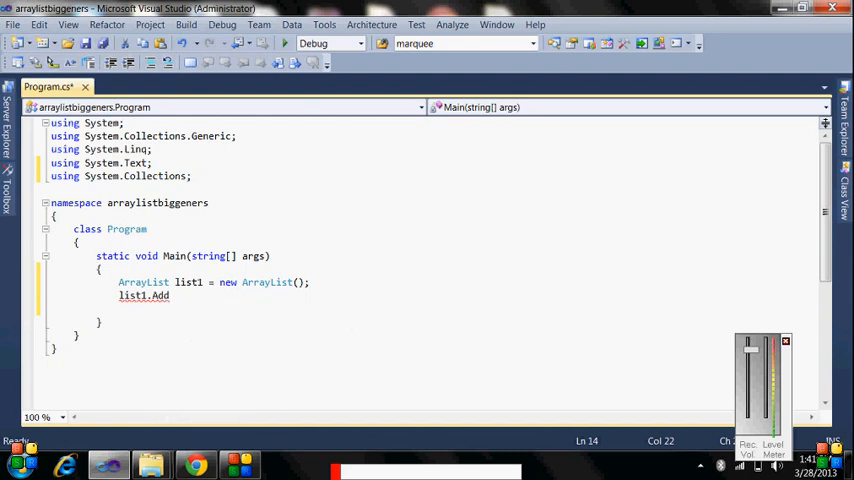
{"action": "type", "text": "(\""}
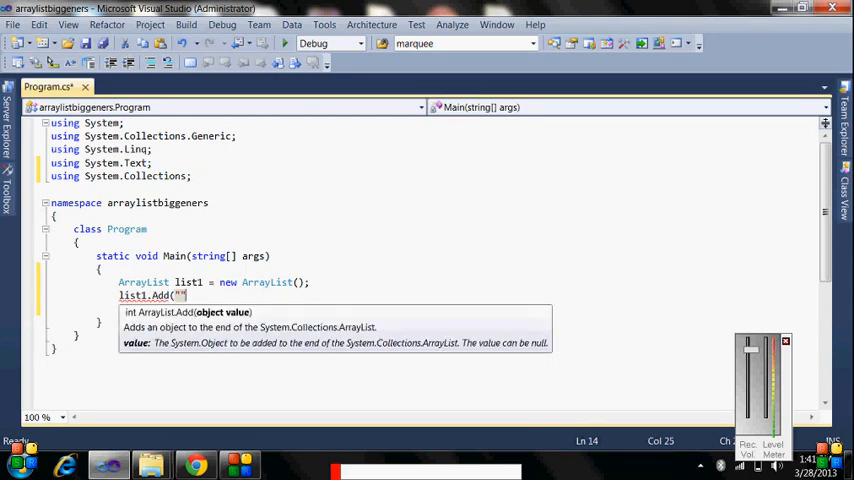
{"action": "type", "text": ");"}
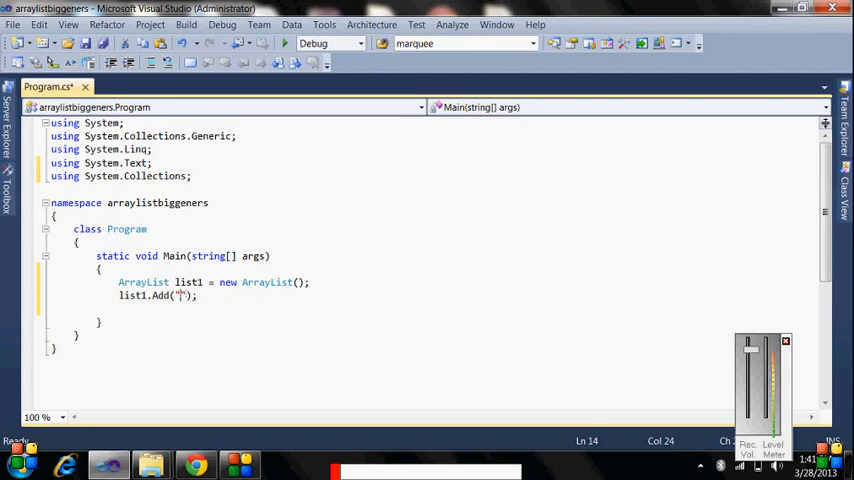
{"action": "type", "text": "Amit verma"}
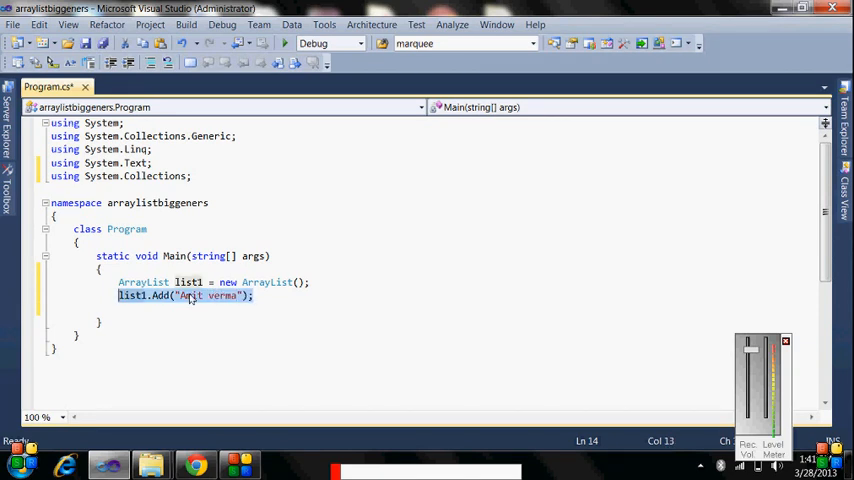
{"action": "type", "text": "list1.Add(\"Amit verma\");"}
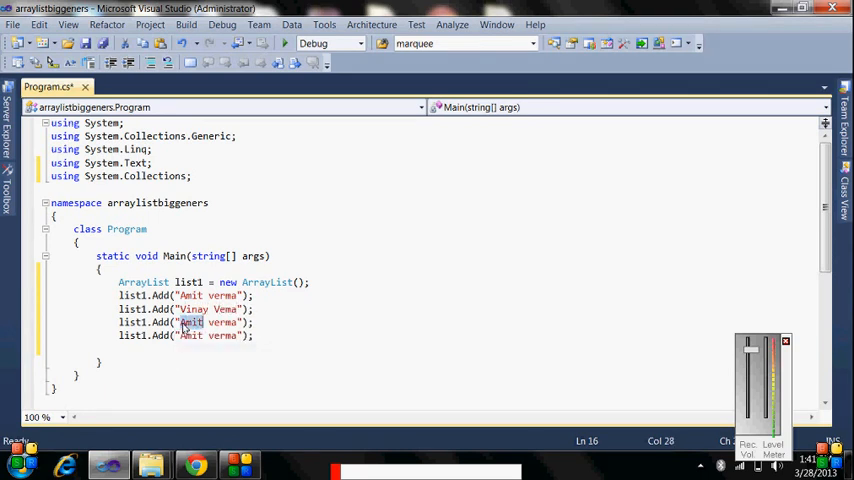
{"action": "type", "text": "Rolu"}
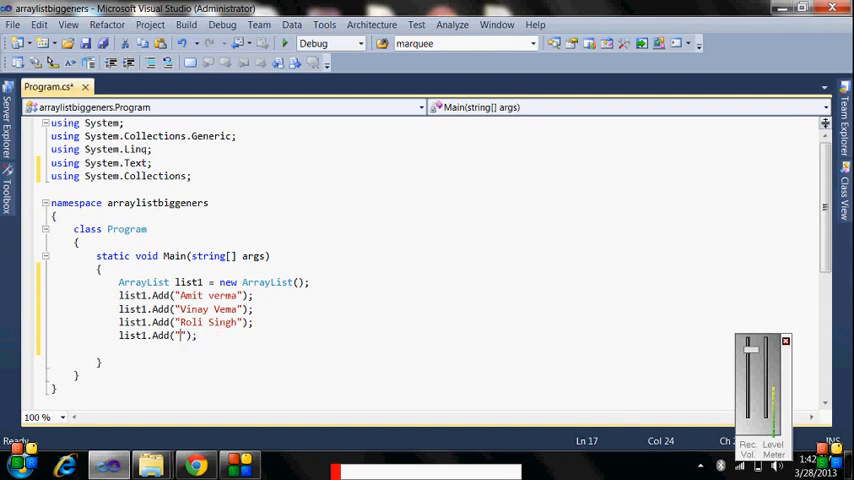
{"action": "type", "text": "Karan Johar"}
{"action": "type", "text": "ArrayList list2="}
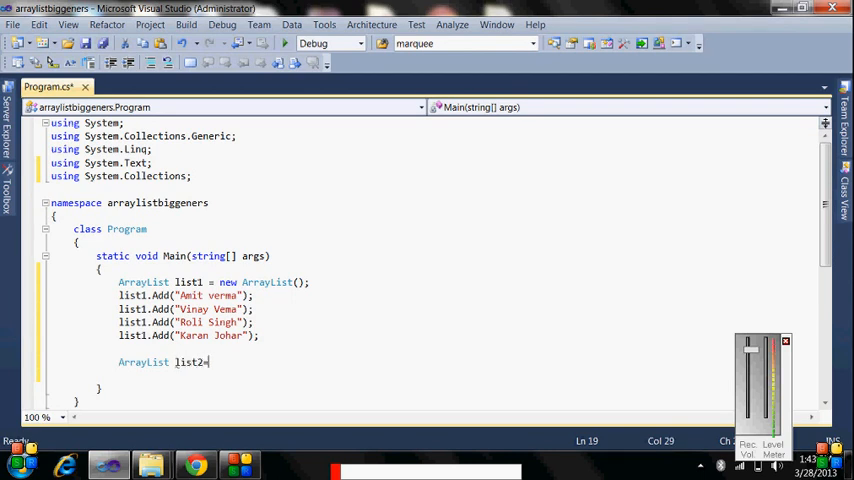
Declare ArrayList list2 = new ArrayList(); and add list2.Add("Rkgit Gahaziabad");
{"action": "type", "text": "new"}
{"action": "left_click", "coordinate": [268, 374]}
{"action": "type", "text": "la"}
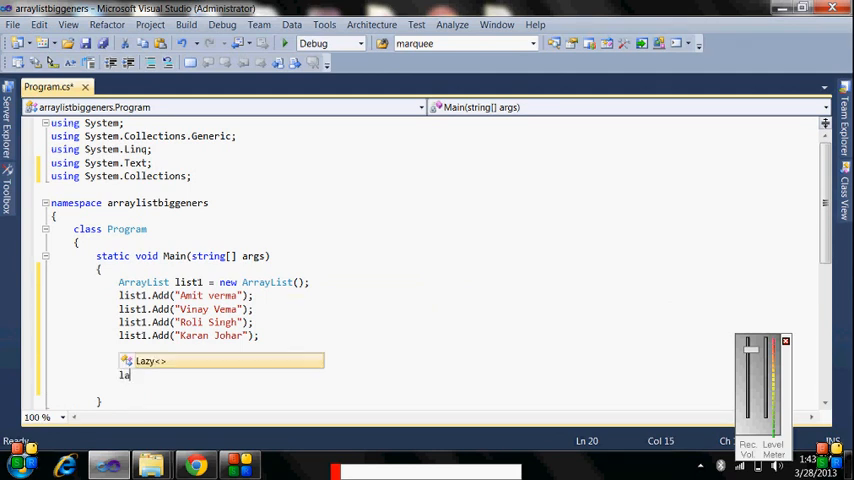
{"action": "type", "text": "st2"}
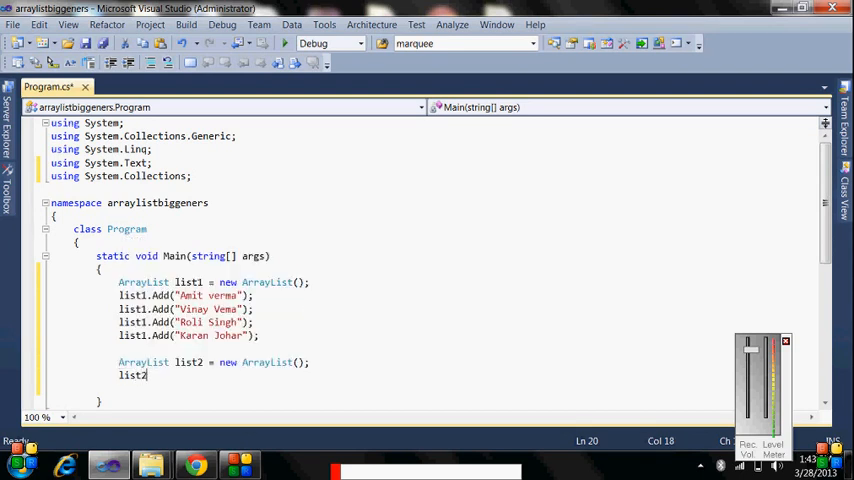
{"action": "type", "text": ".Add();"}
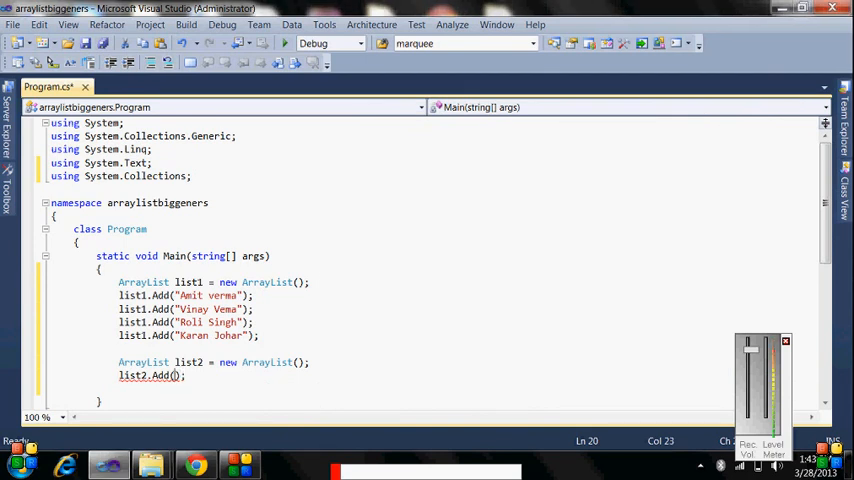
{"action": "type", "text": "\"\""}
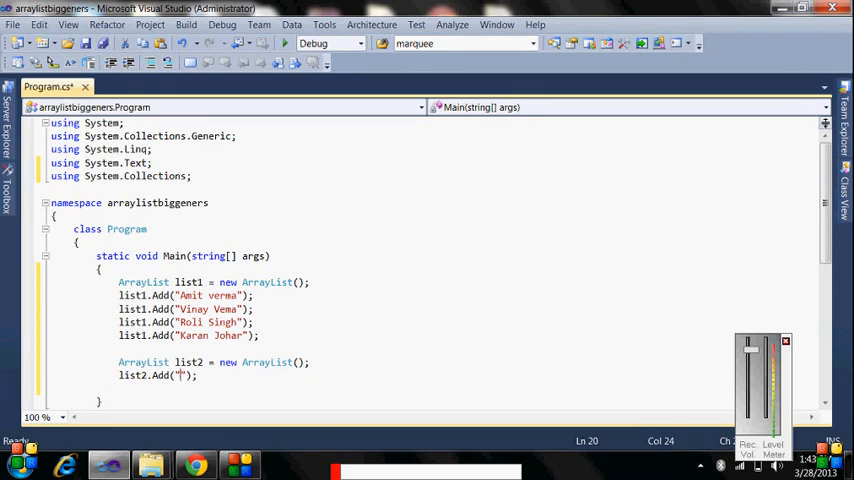
{"action": "type", "text": "Rk"}
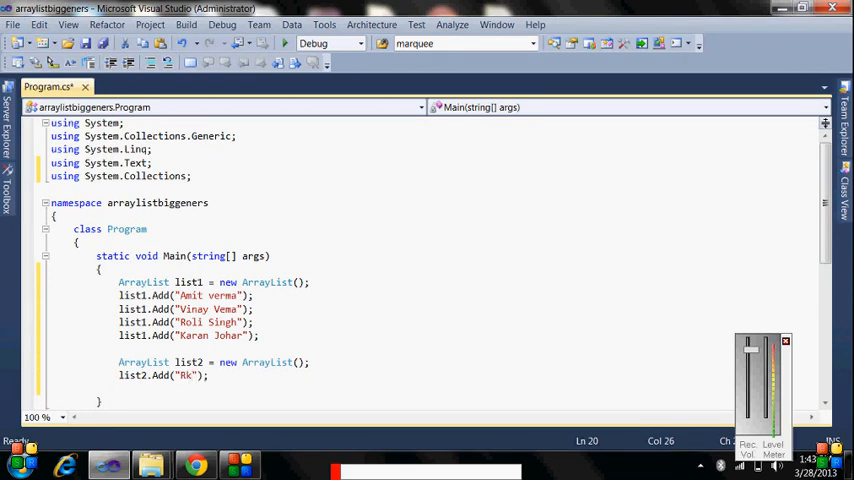
{"action": "type", "text": "ja"}
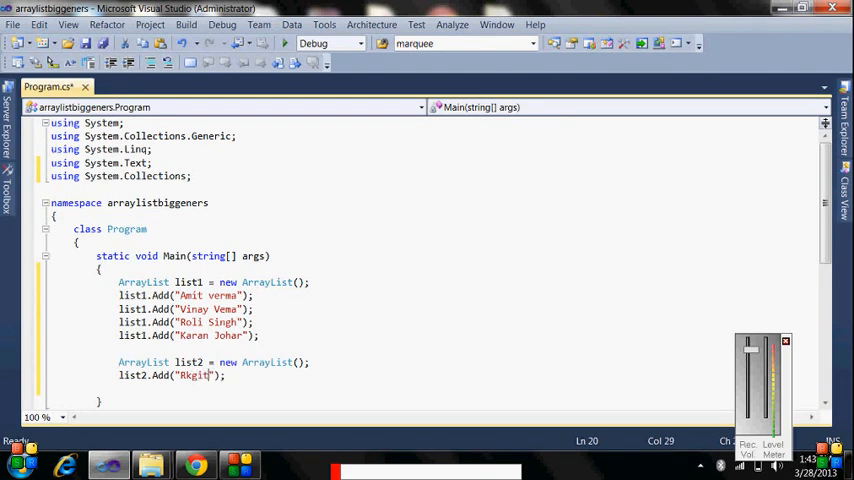
{"action": "type", "text": "Ga"}
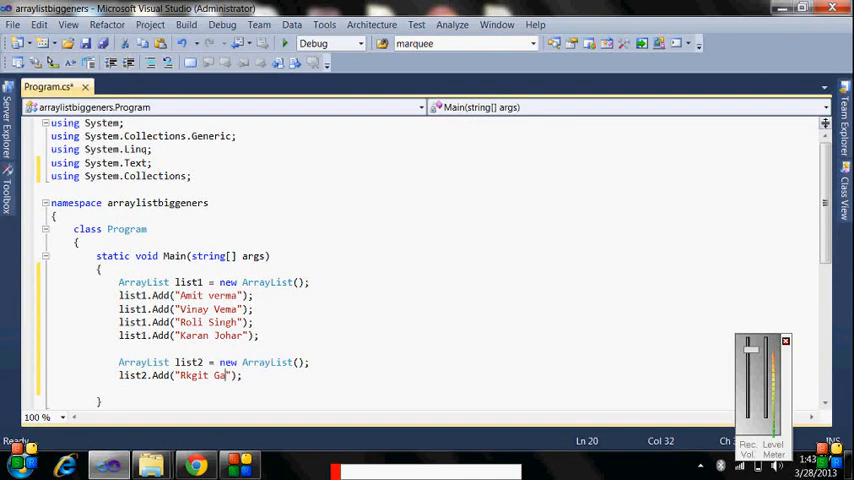
{"action": "type", "text": "hazia"}
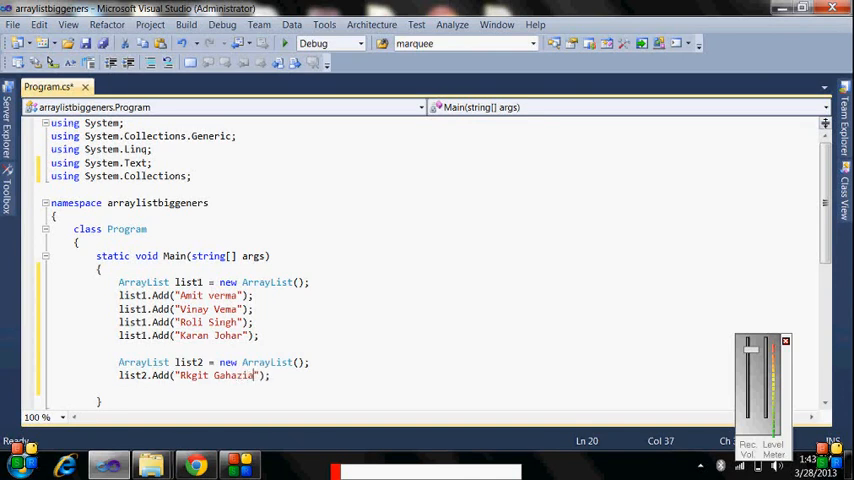
{"action": "type", "text": "bad"}
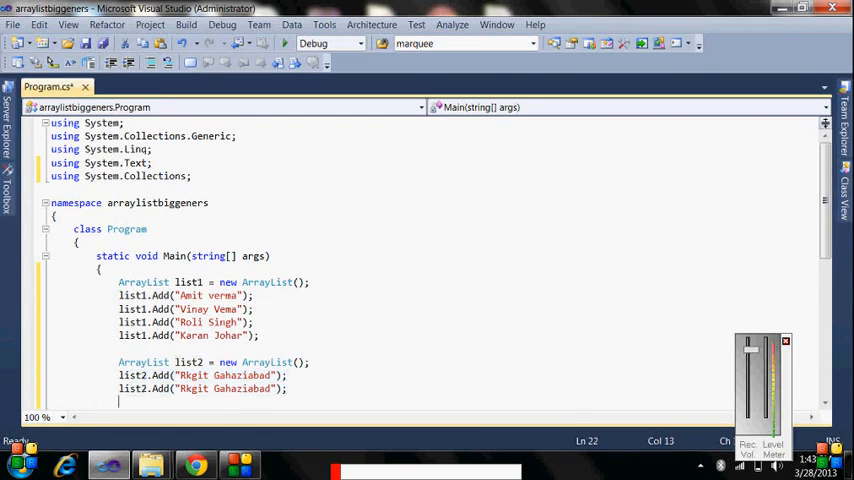
Paste the Add line twice and rename the entries to IMS Gahaziabad and AKG Gahaziabad
{"action": "type", "text": "list2.Add(\"Rkgit Gahaziabad\");"}
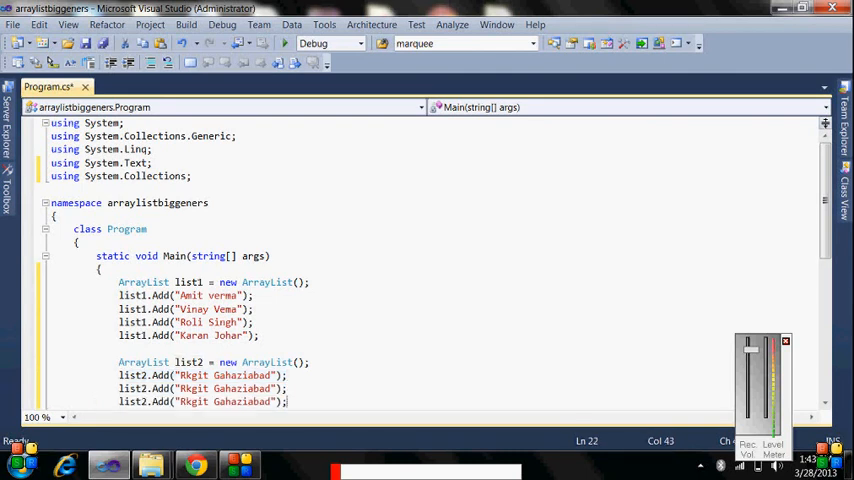
{"action": "double_click", "coordinate": [192, 400]}
{"action": "type", "text": "AKG"}
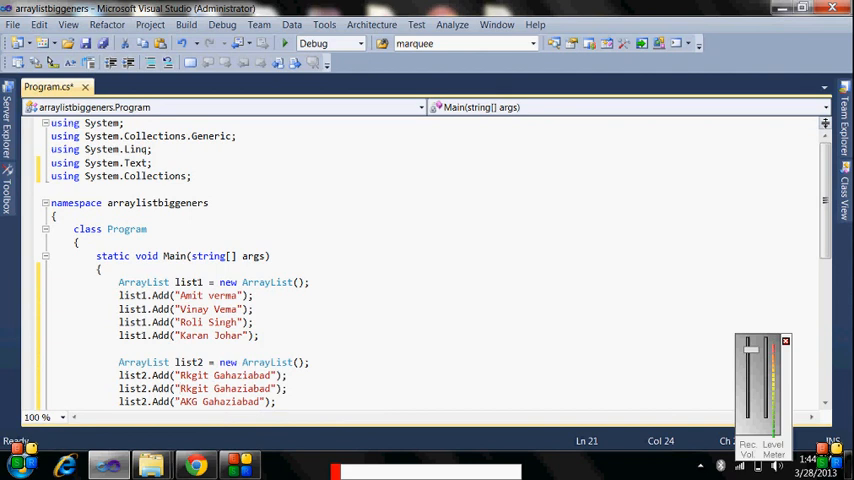
{"action": "mouse_move", "coordinate": [220, 400]}
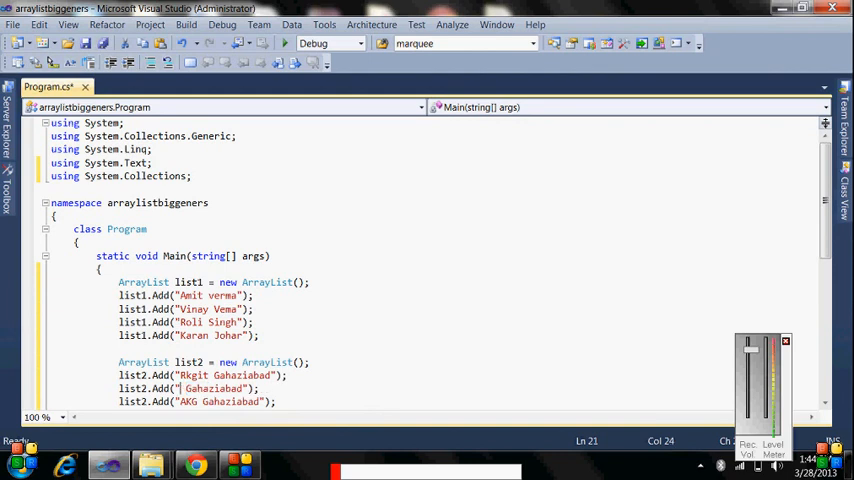
{"action": "type", "text": "IM"}
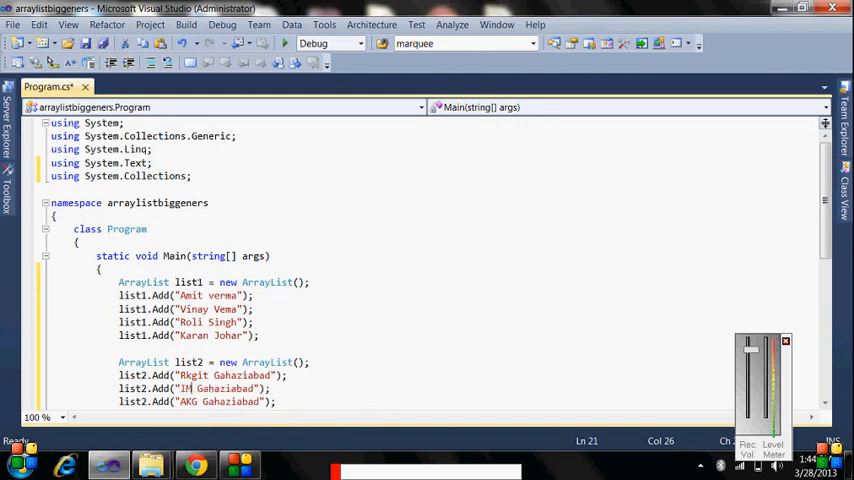
{"action": "type", "text": "S"}
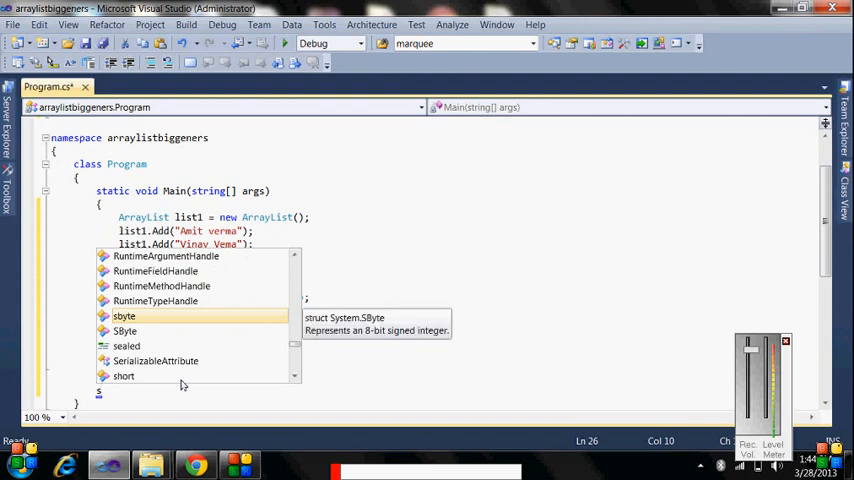
Begin a static void Showarray() helper method below Main
{"action": "type", "text": "t"}
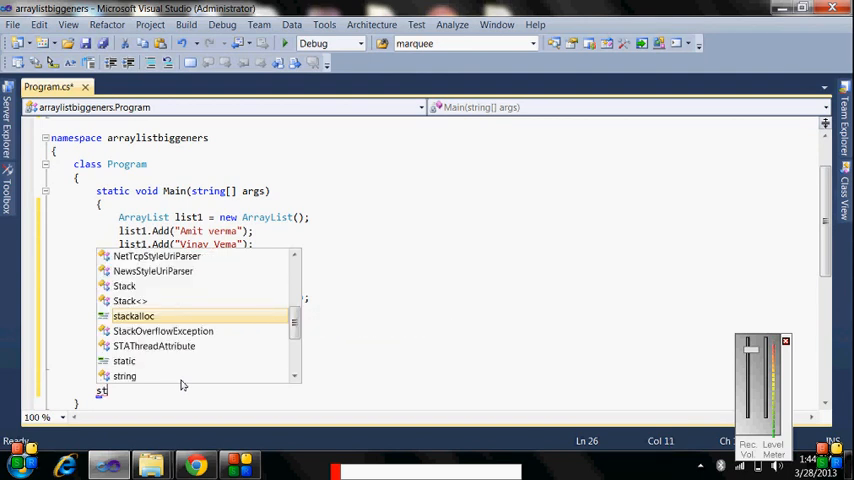
{"action": "type", "text": "atic"}
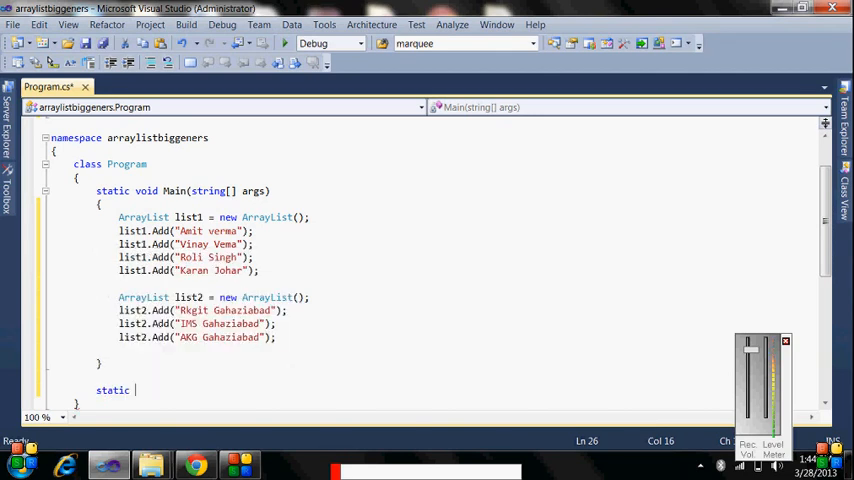
{"action": "type", "text": "void"}
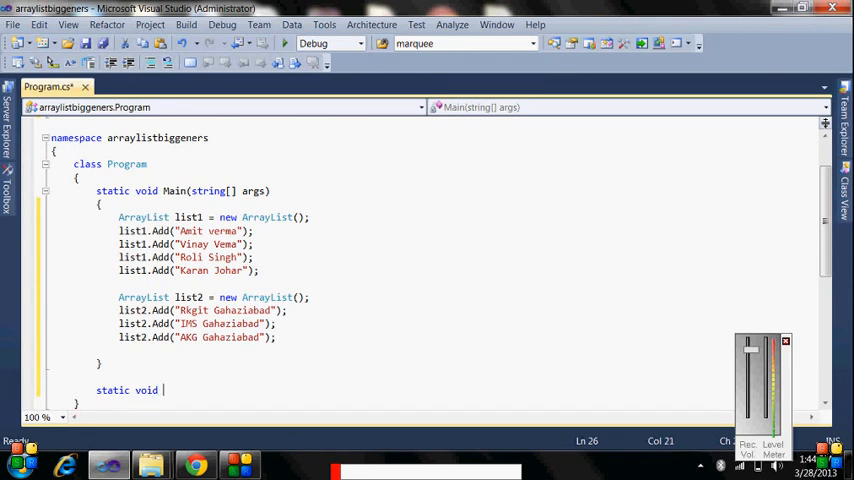
{"action": "type", "text": "S"}
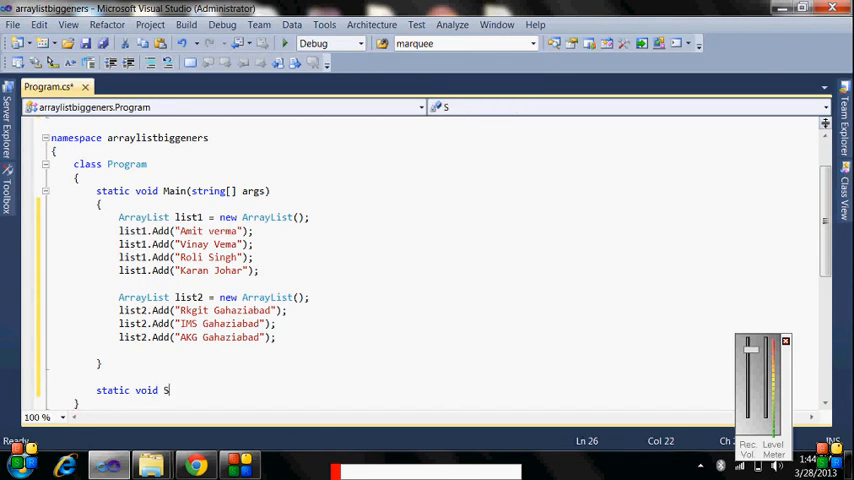
{"action": "type", "text": "h"}
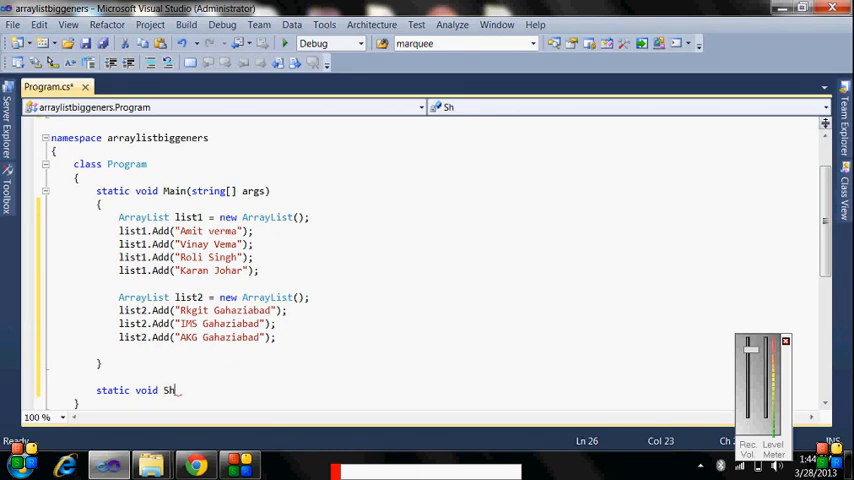
{"action": "type", "text": "owa"}
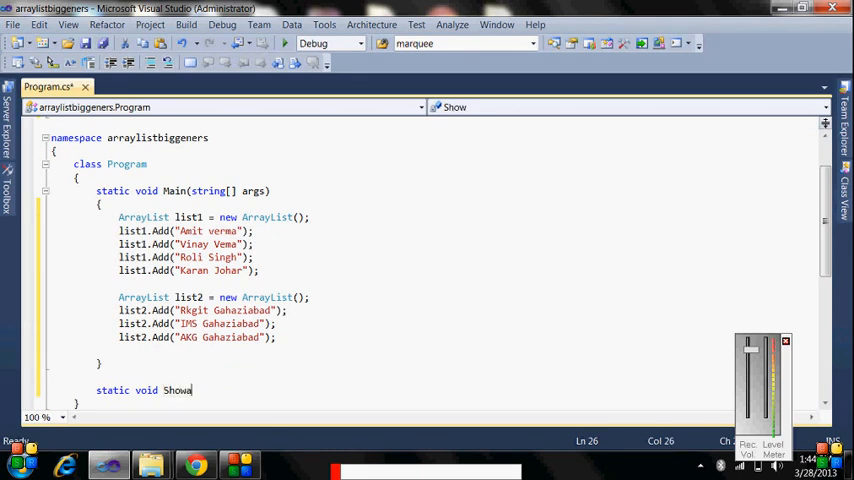
{"action": "type", "text": "ry"}
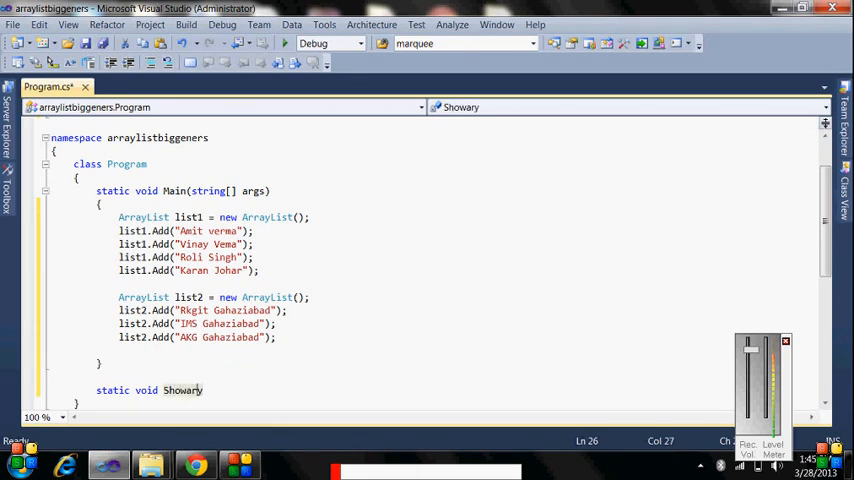
{"action": "type", "text": "r"}
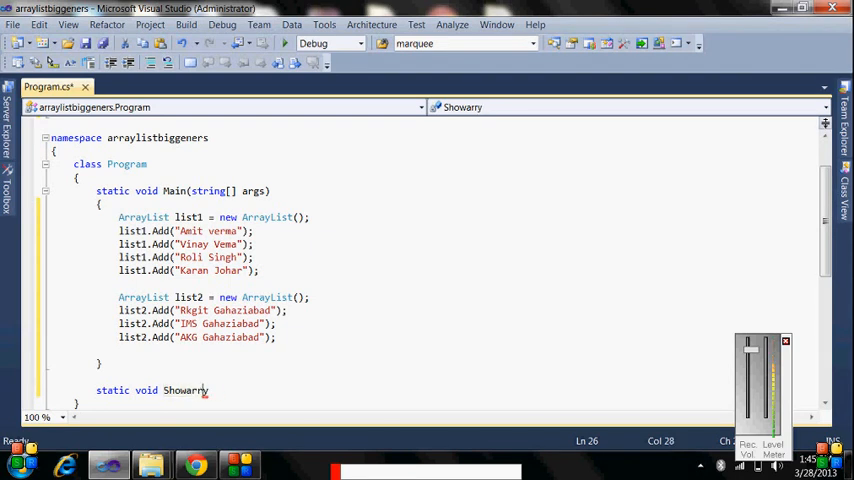
{"action": "type", "text": "ay"}
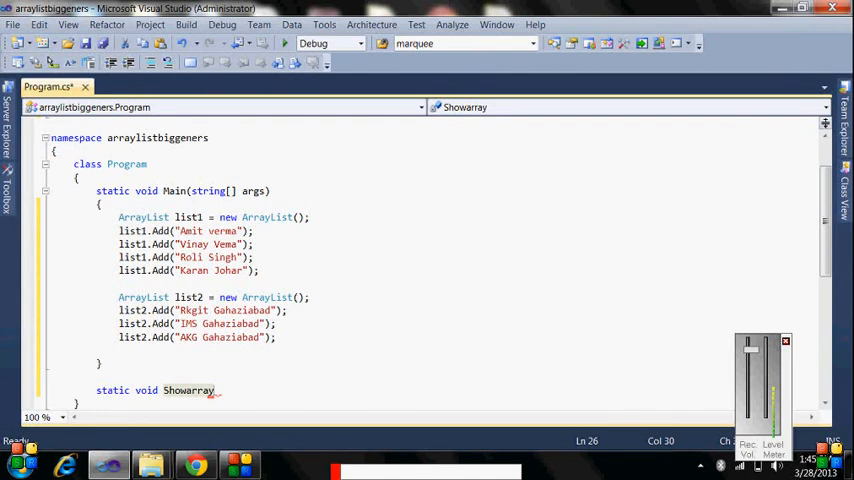
{"action": "type", "text": "()"}
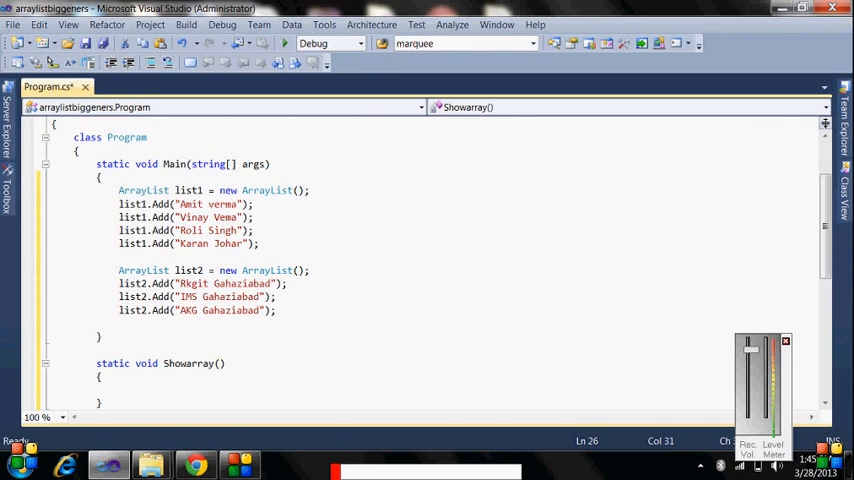
Give Showarray an ArrayList list parameter and start a foreach inside its body
{"action": "type", "text": "a"}
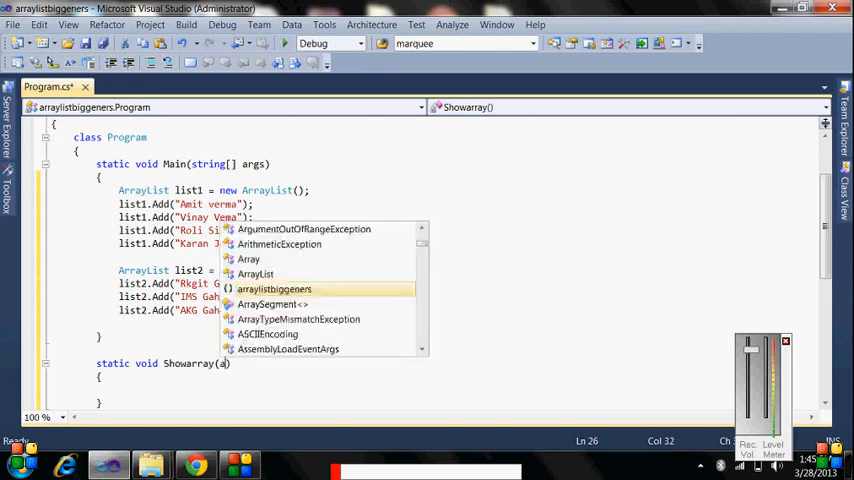
{"action": "type", "text": "a"}
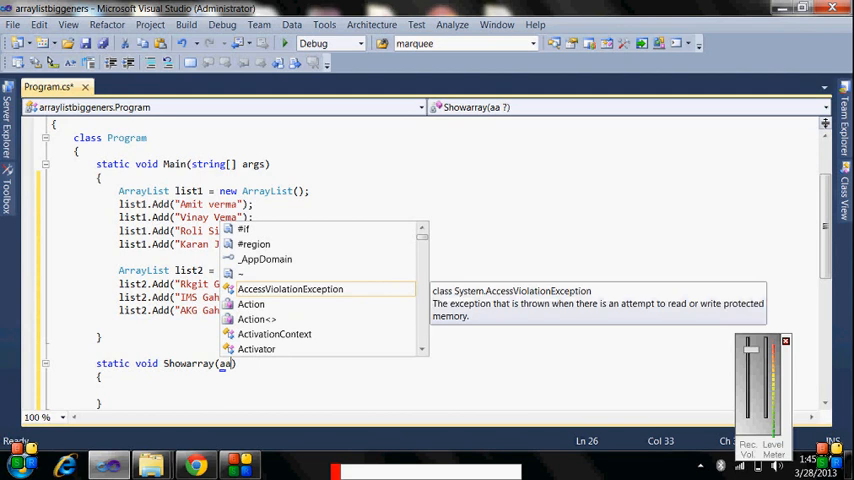
{"action": "type", "text": "rr"}
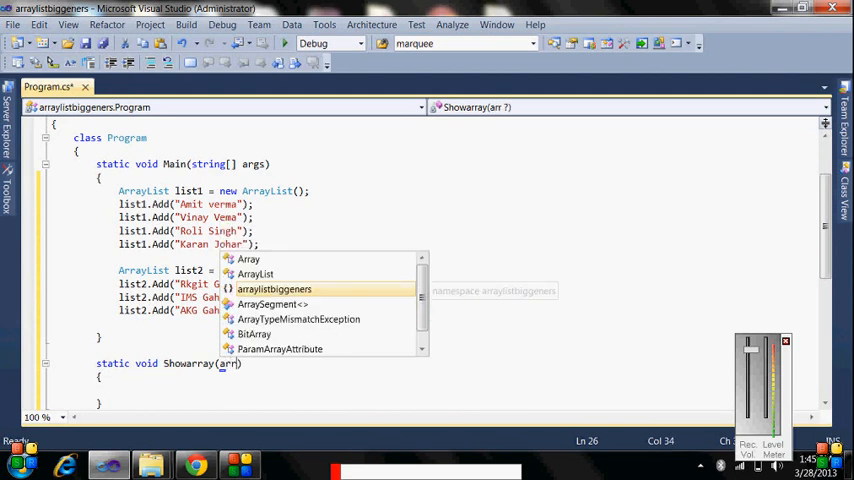
{"action": "type", "text": "ayList"}
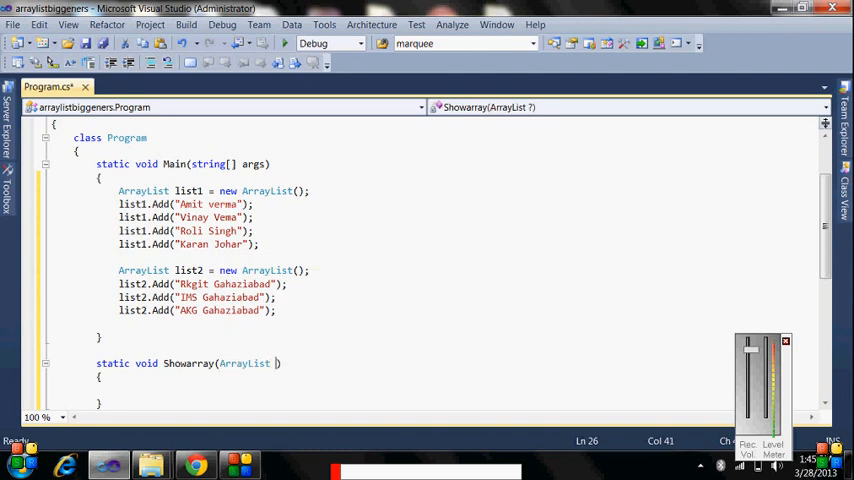
{"action": "type", "text": "list"}
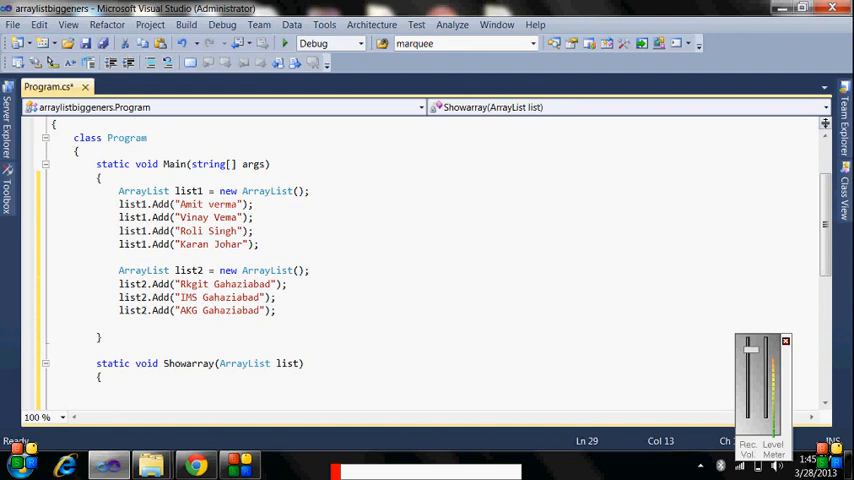
{"action": "type", "text": "foreach"}
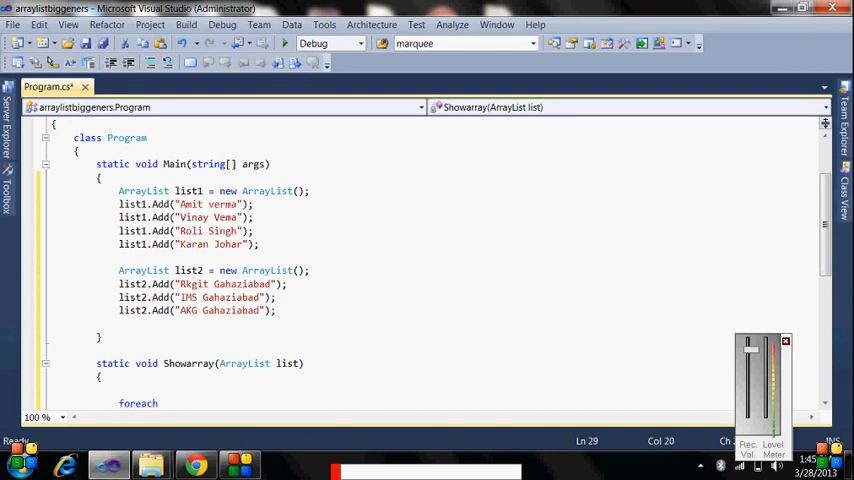
Write foreach (string i in list) { } inside Showarray
{"action": "type", "text": "()"}
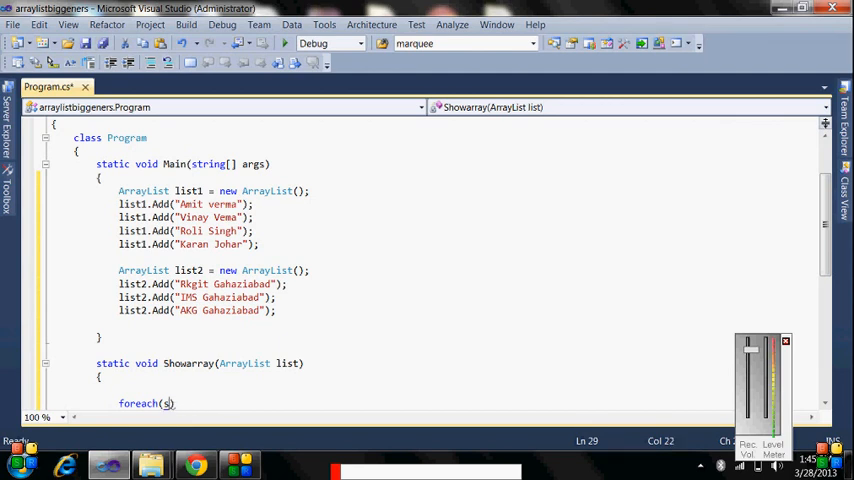
{"action": "type", "text": "tring"}
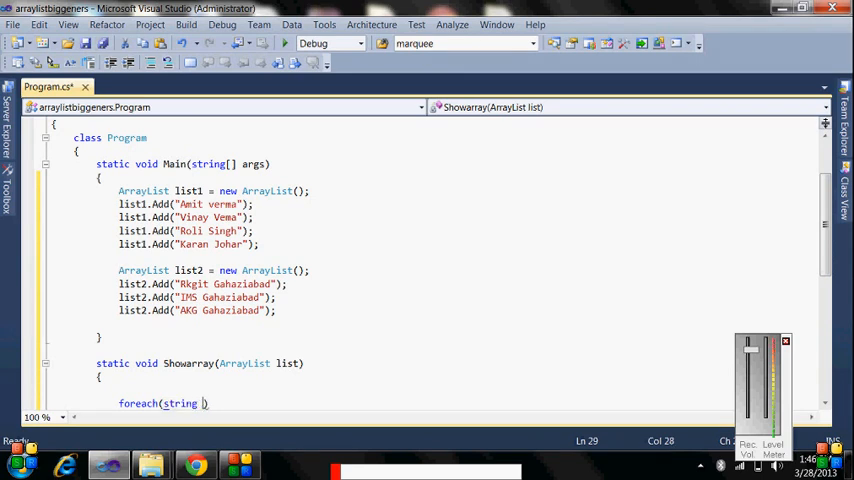
{"action": "type", "text": "k"}
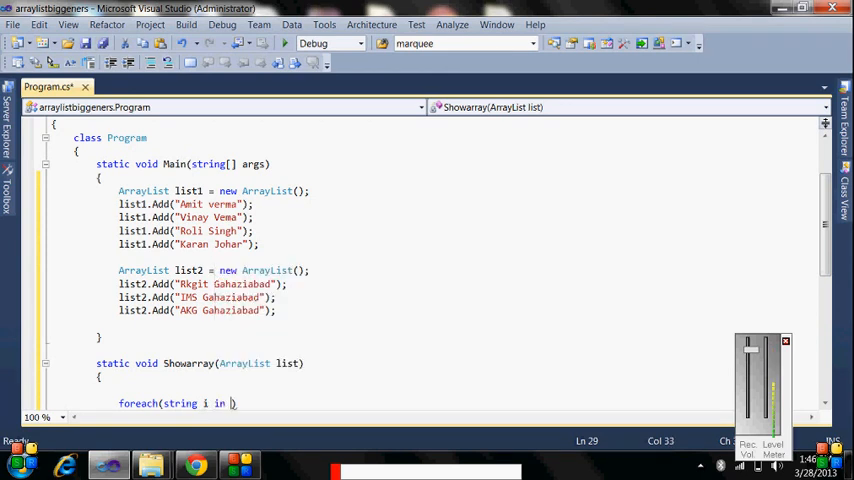
{"action": "type", "text": "list"}
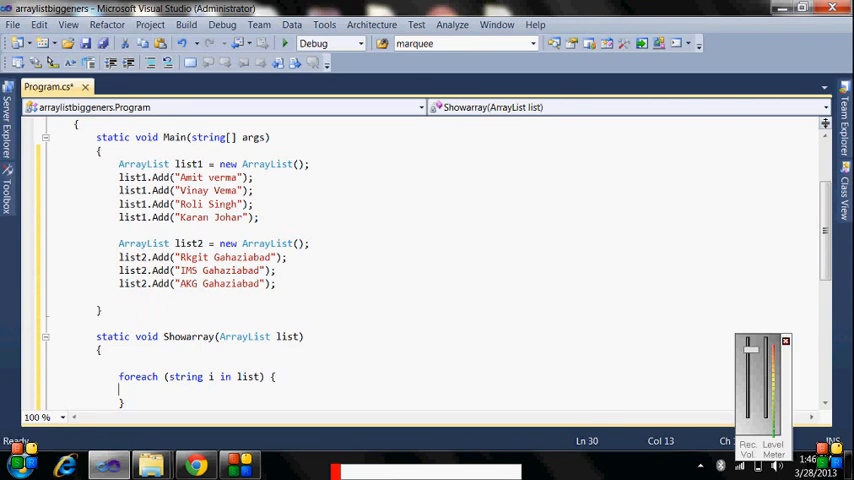
Write Console.WriteLine(i); inside the foreach loop to print each item
{"action": "type", "text": "Co"}
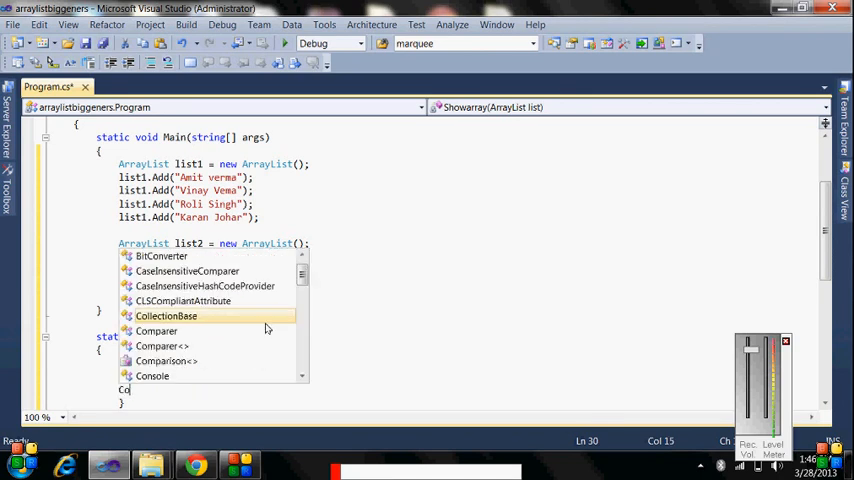
{"action": "type", "text": "nsole.Write"}
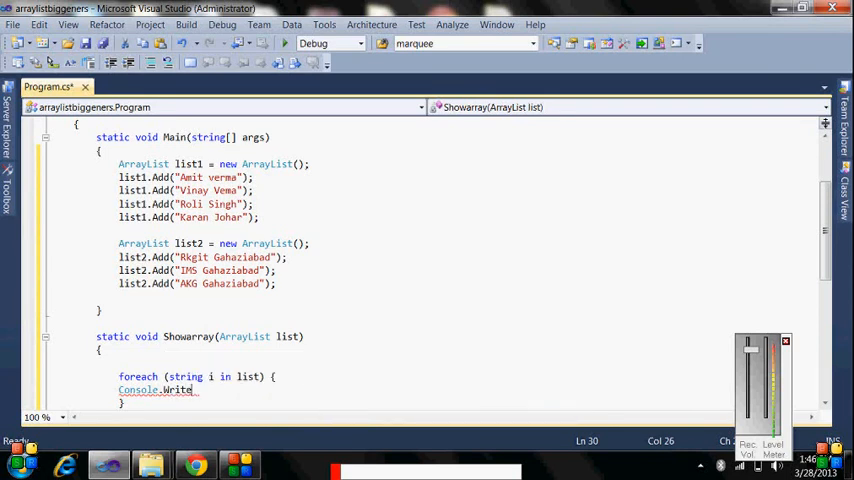
{"action": "type", "text": "la"}
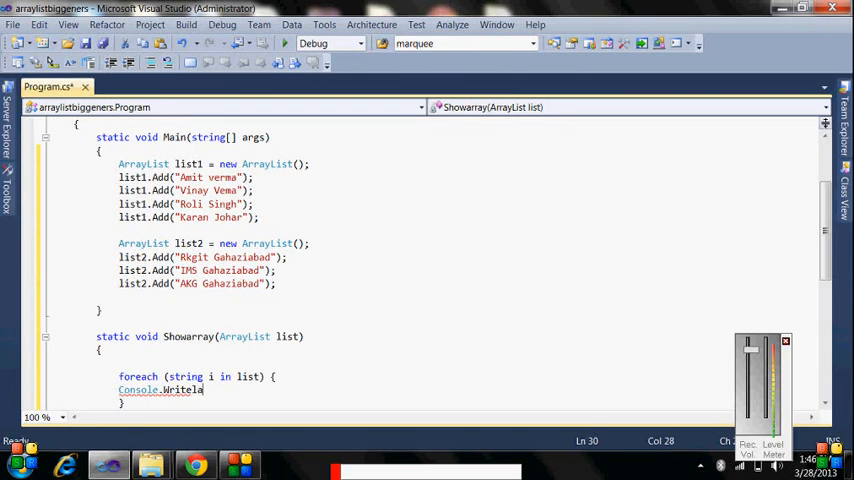
{"action": "type", "text": "in"}
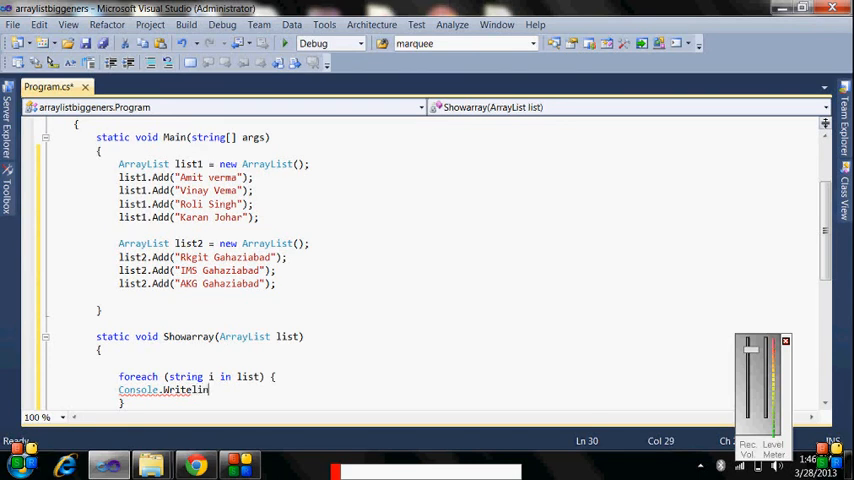
{"action": "type", "text": "e"}
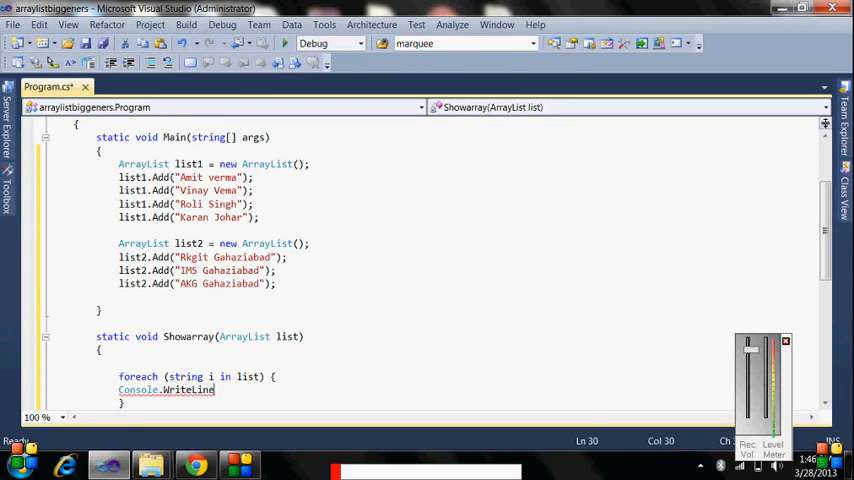
{"action": "type", "text": "()"}
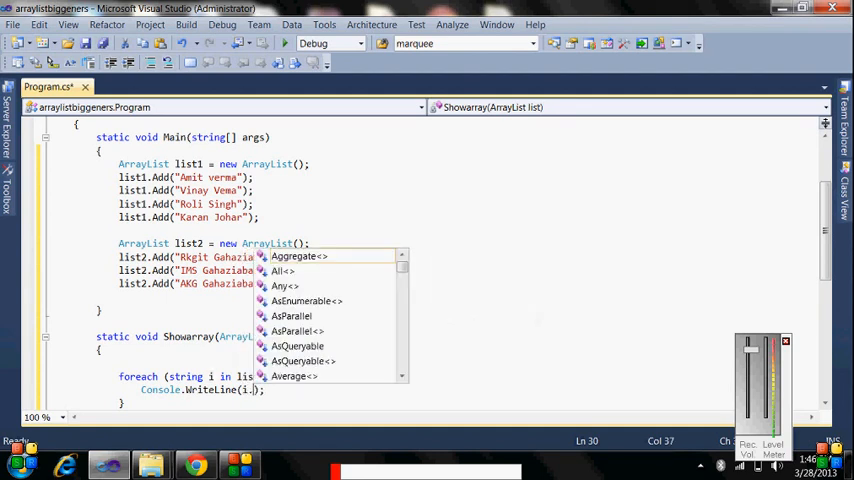
{"action": "mouse_move", "coordinate": [298, 256]}
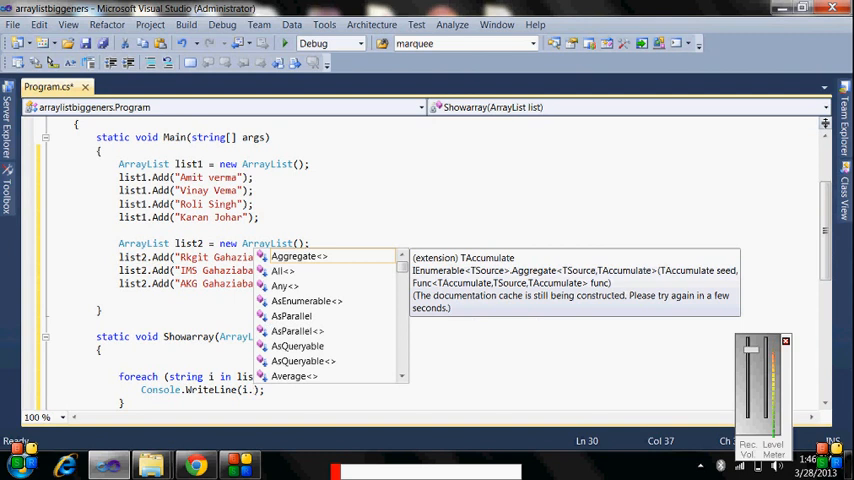
{"action": "key", "text": "Escape"}
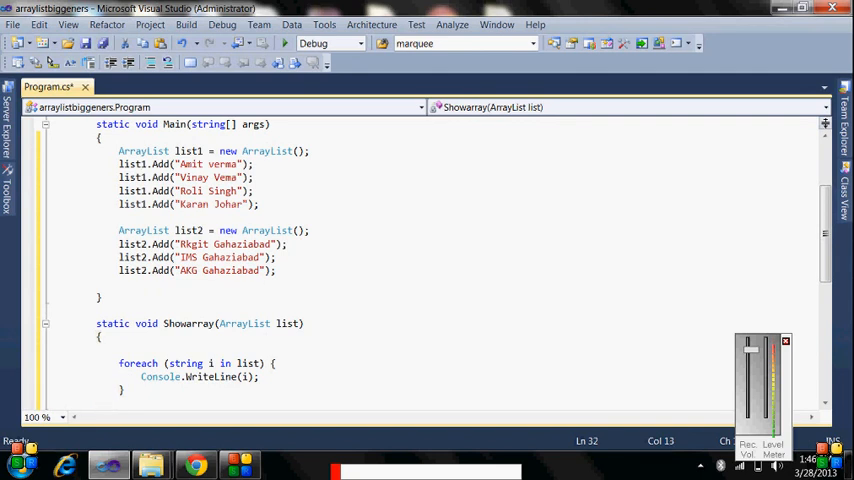
End Showarray with a Console.Read(); call after the foreach loop
{"action": "type", "text": "co"}
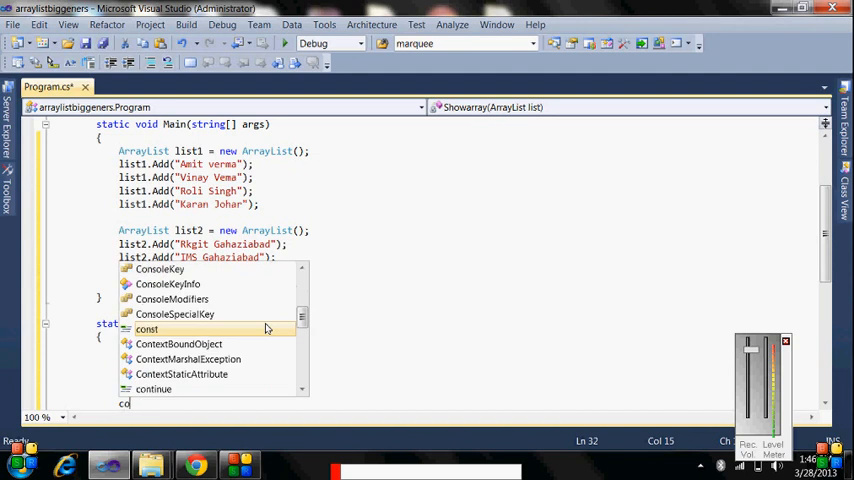
{"action": "type", "text": "n"}
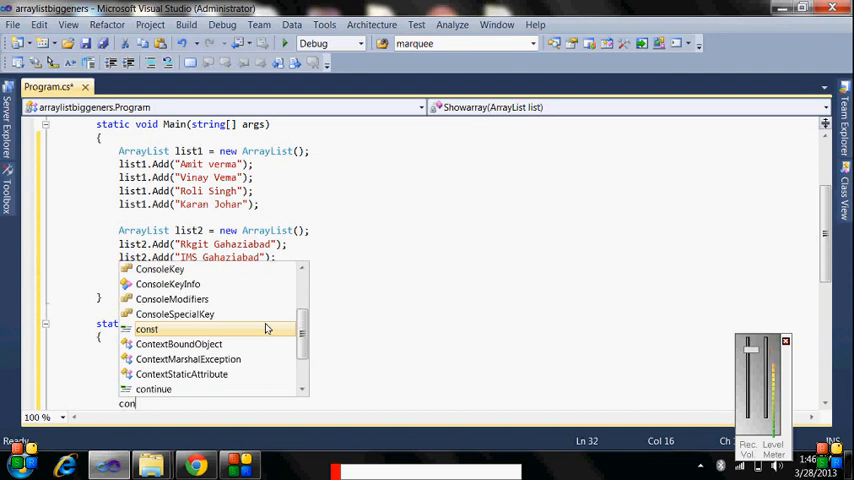
{"action": "type", "text": "sole.Read("}
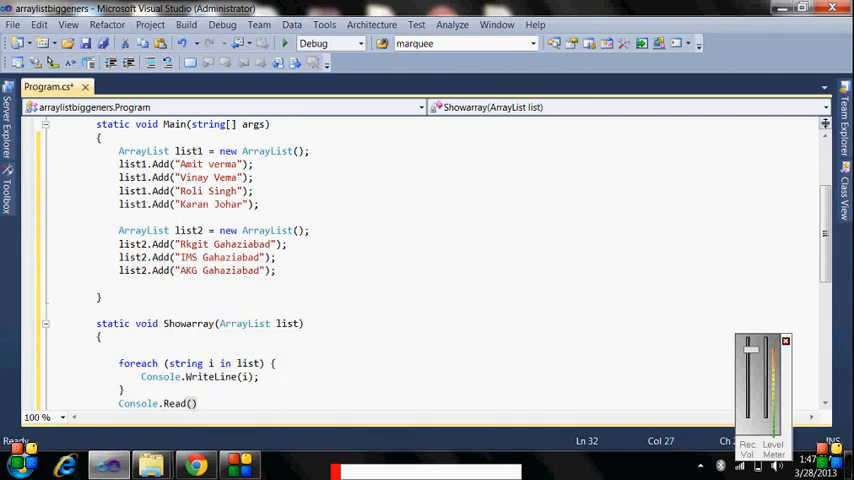
{"action": "type", "text": ";"}
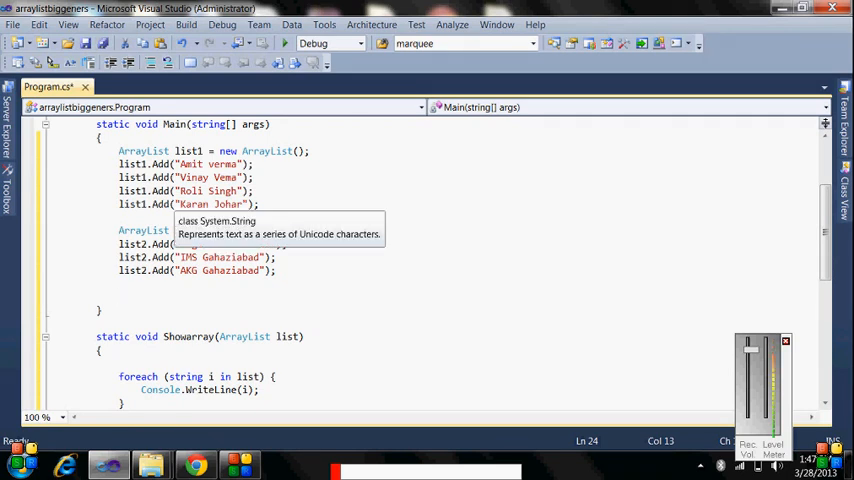
Call Showarray(list2); in Main and run to list the three Gahaziabad entries
{"action": "type", "text": "sh"}
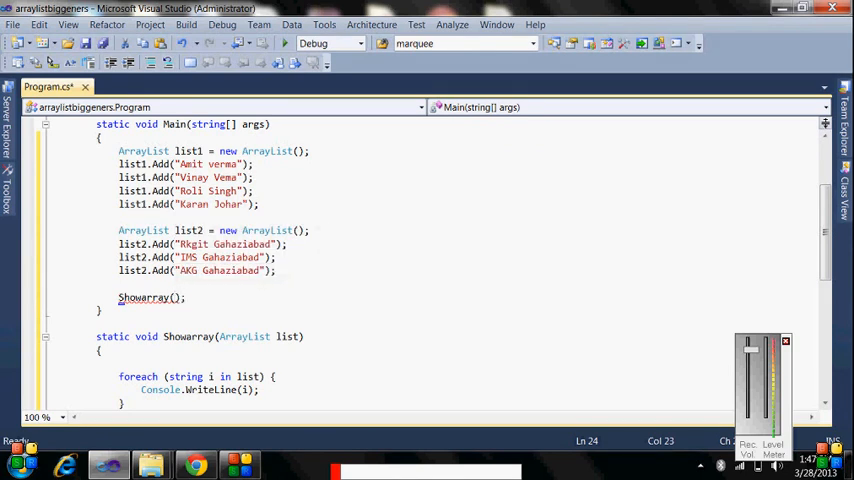
{"action": "type", "text": "list2"}
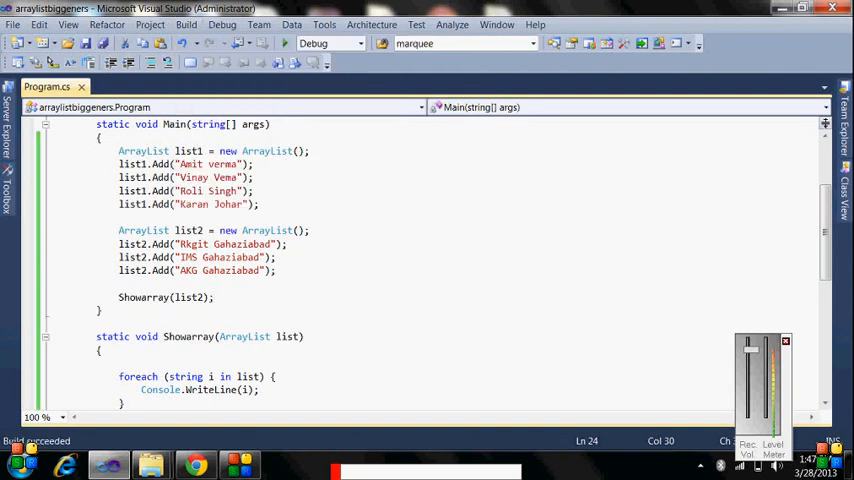
{"action": "mouse_move", "coordinate": [284, 44]}
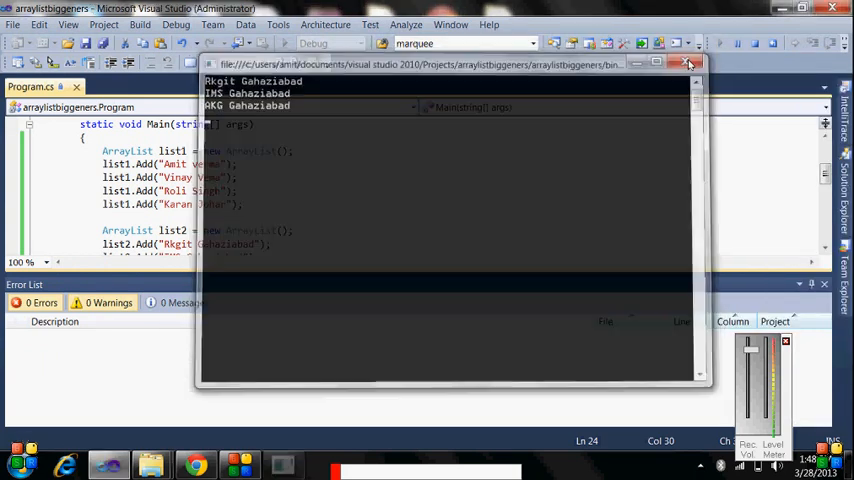
Change the call to Showarray(list1); and run to print list1's four names
{"action": "left_click", "coordinate": [688, 64]}
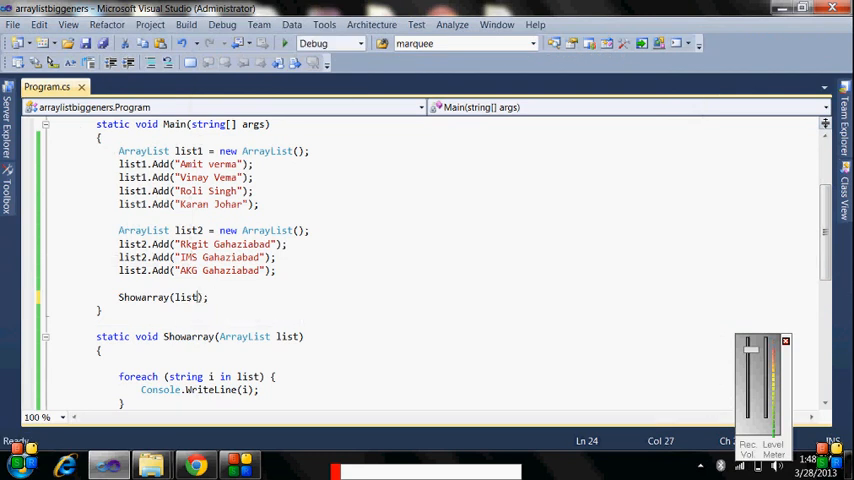
{"action": "type", "text": "1"}
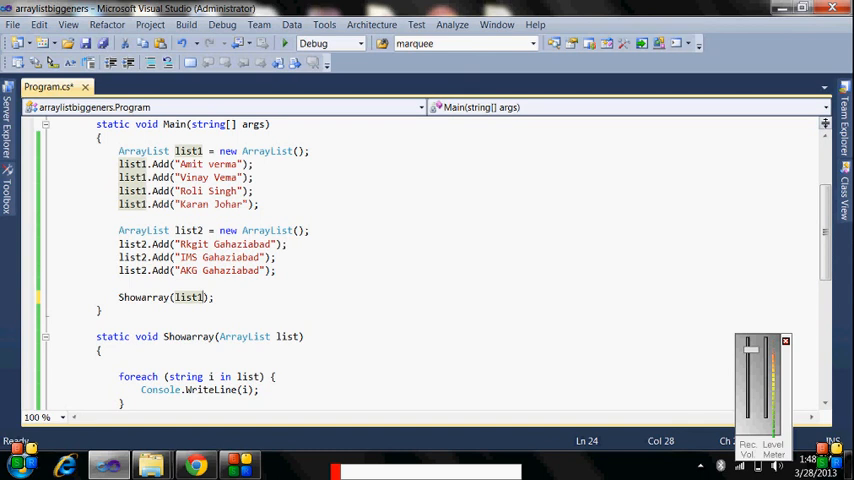
{"action": "mouse_move", "coordinate": [284, 44]}
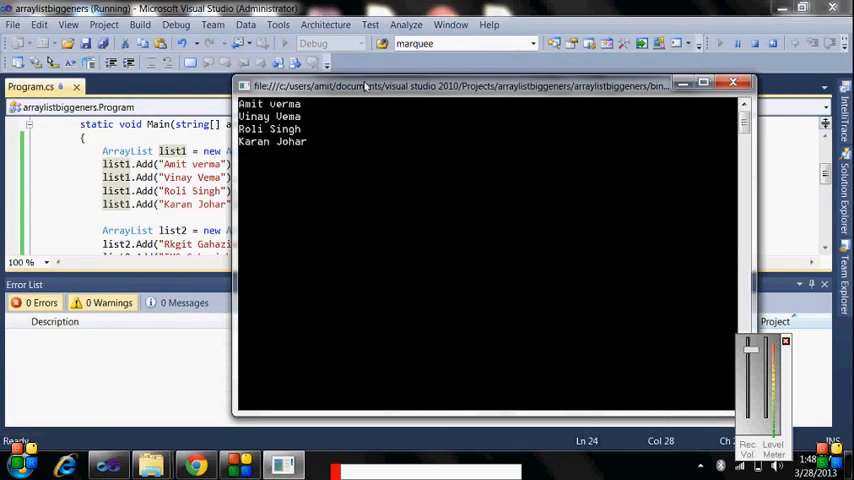
{"action": "left_click_drag", "start_coordinate": [466, 84], "coordinate": [520, 150]}
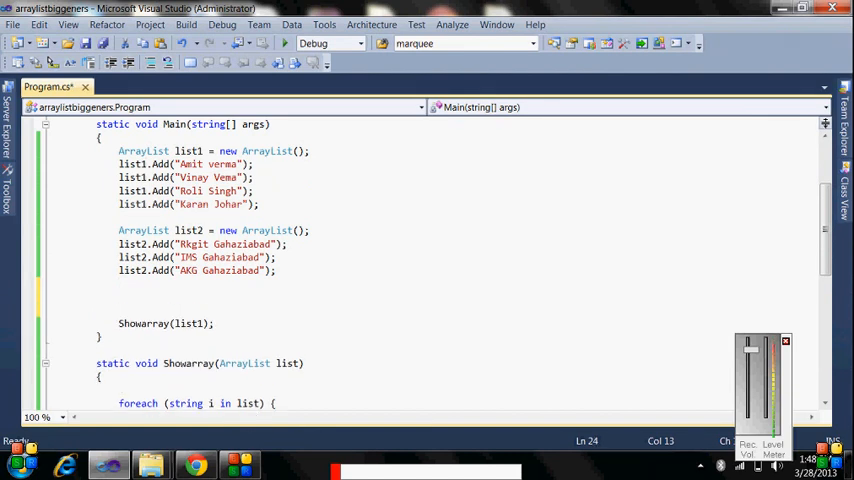
Add list1.AddRange(list2); before Showarray(list1) to merge the two lists
{"action": "type", "text": "lis"}
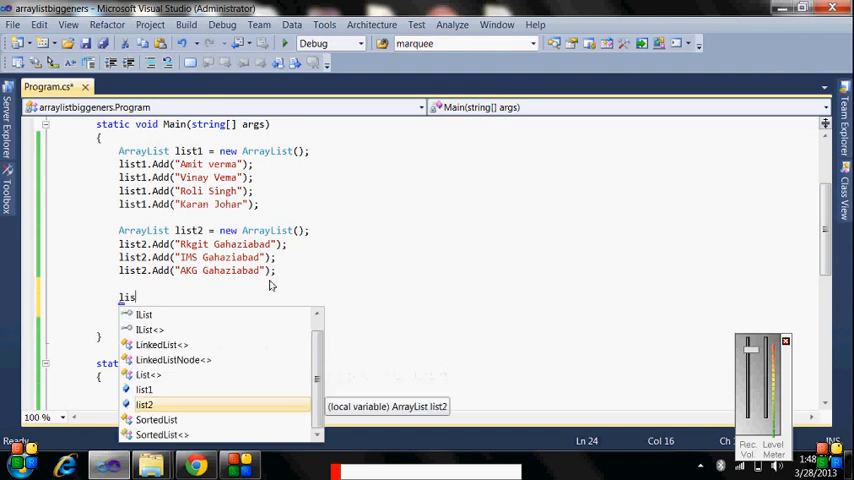
{"action": "type", "text": "t1"}
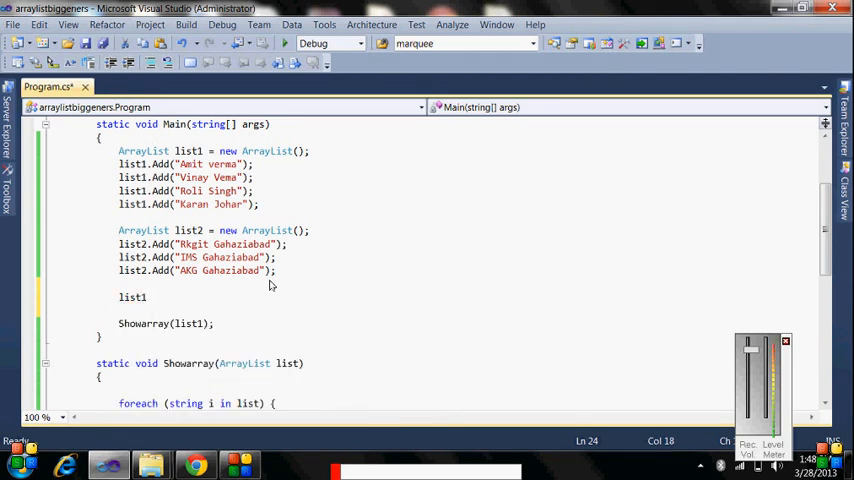
{"action": "type", "text": ".add"}
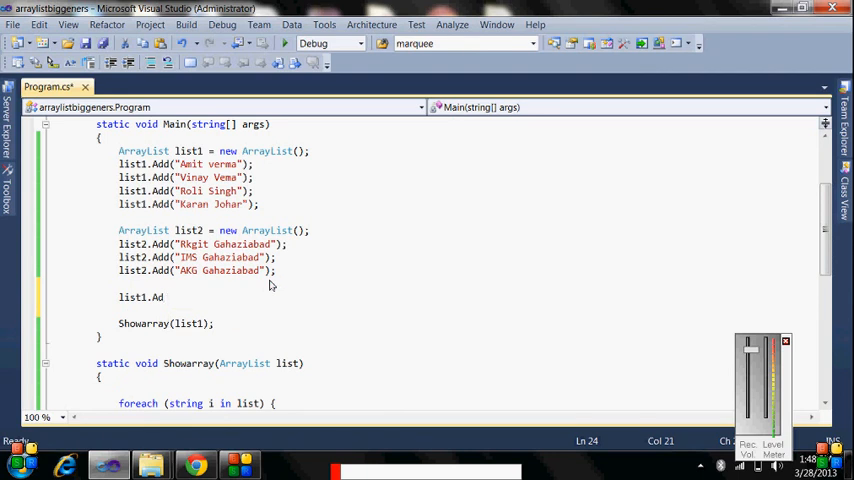
{"action": "type", "text": "dRange(list2);"}
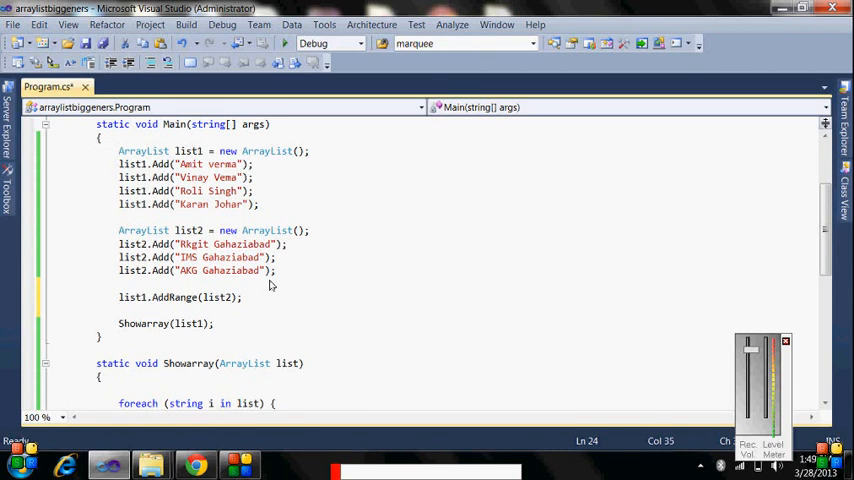
{"action": "mouse_move", "coordinate": [130, 296]}
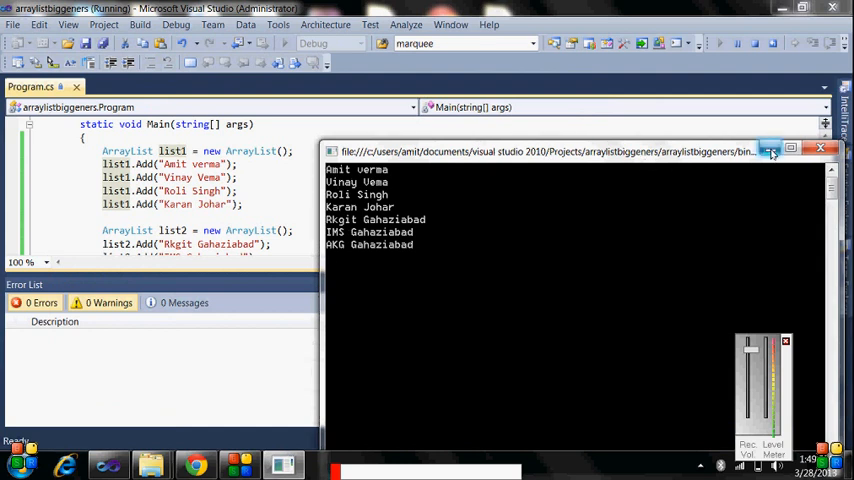
Close the seven-name console output and return to the code editor
{"action": "left_click", "coordinate": [820, 148]}
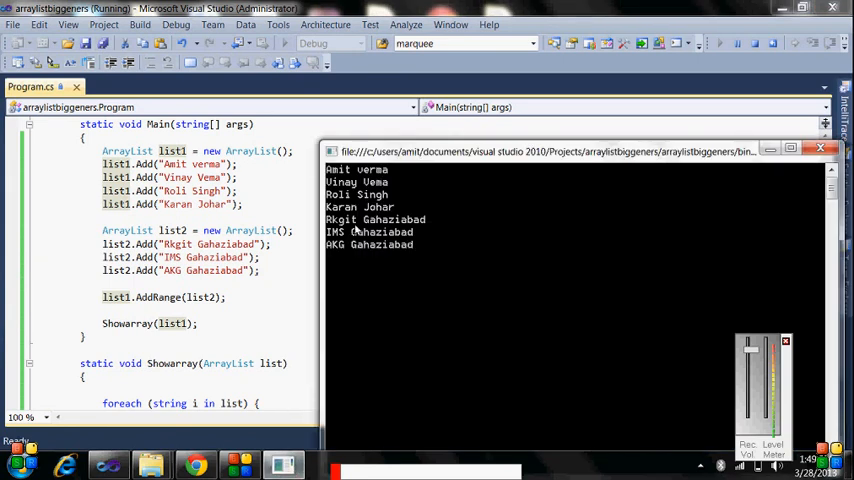
{"action": "mouse_move", "coordinate": [370, 240]}
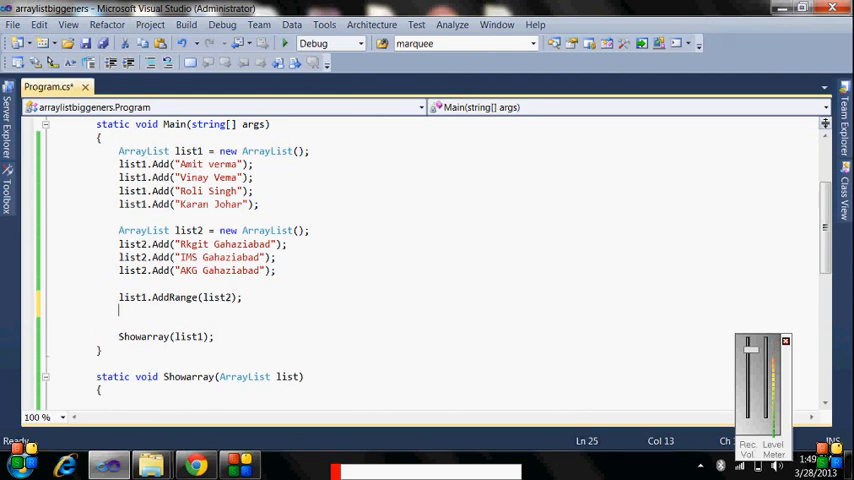
Add list1.Sort(); after AddRange and run to print the names alphabetically
{"action": "type", "text": "list1"}
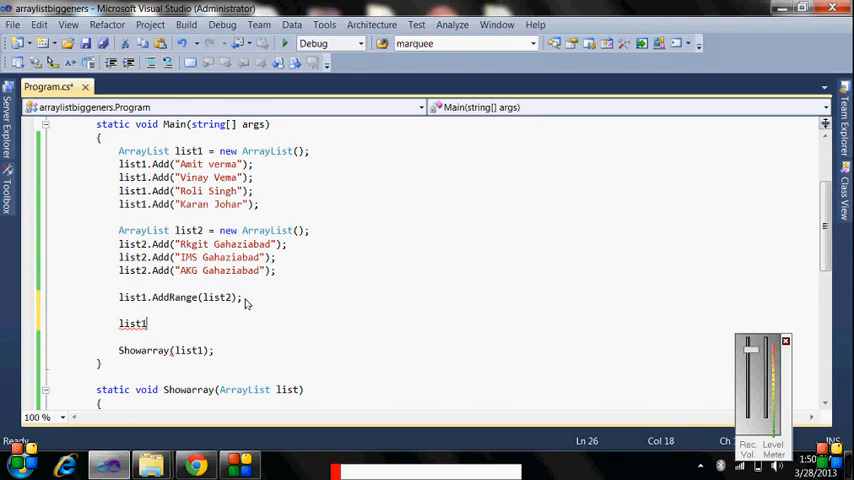
{"action": "type", "text": ".Sort("}
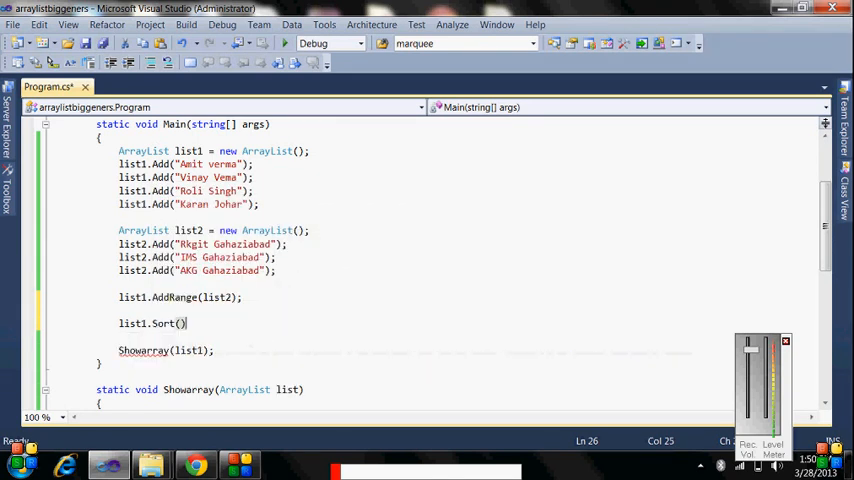
{"action": "type", "text": ";"}
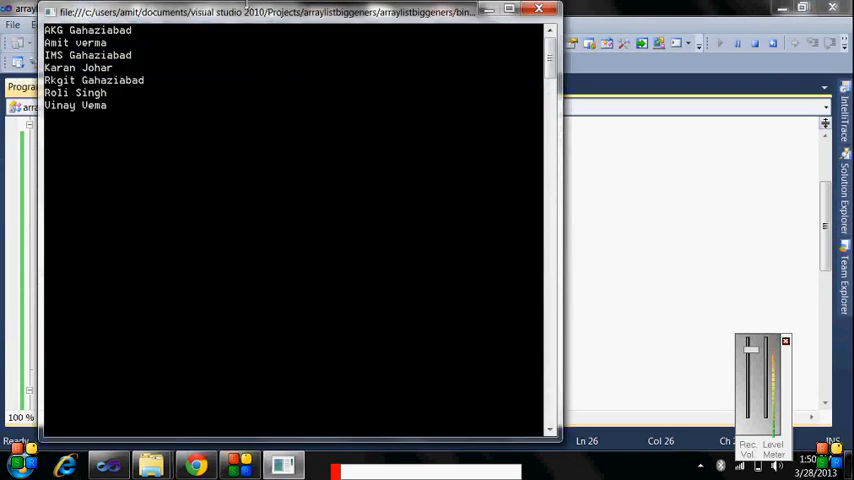
{"action": "mouse_move", "coordinate": [244, 16]}
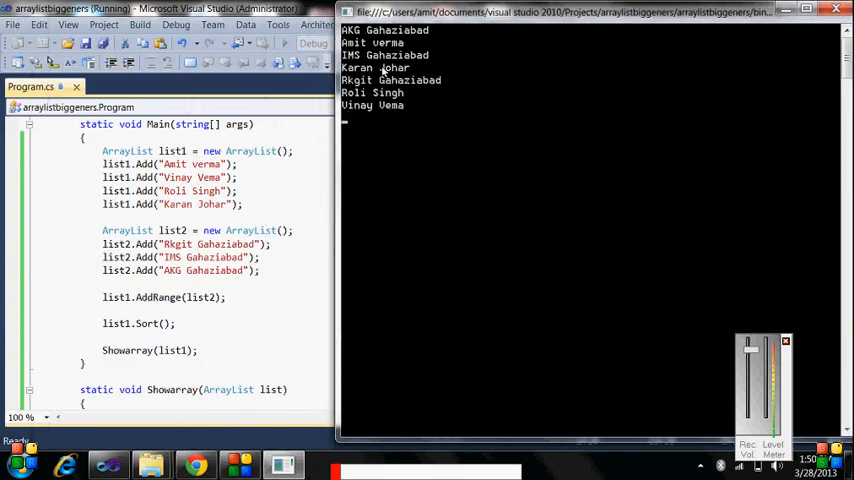
{"action": "mouse_move", "coordinate": [356, 68]}
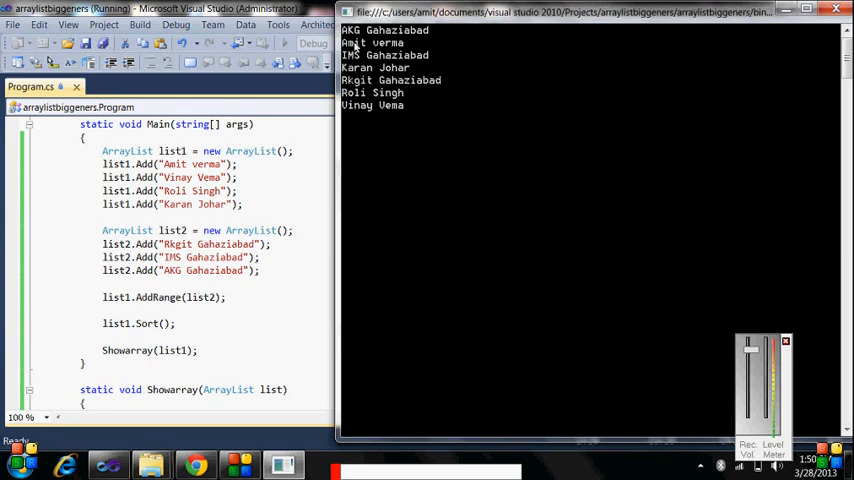
{"action": "mouse_move", "coordinate": [772, 40]}
{"action": "type", "text": "list1"}
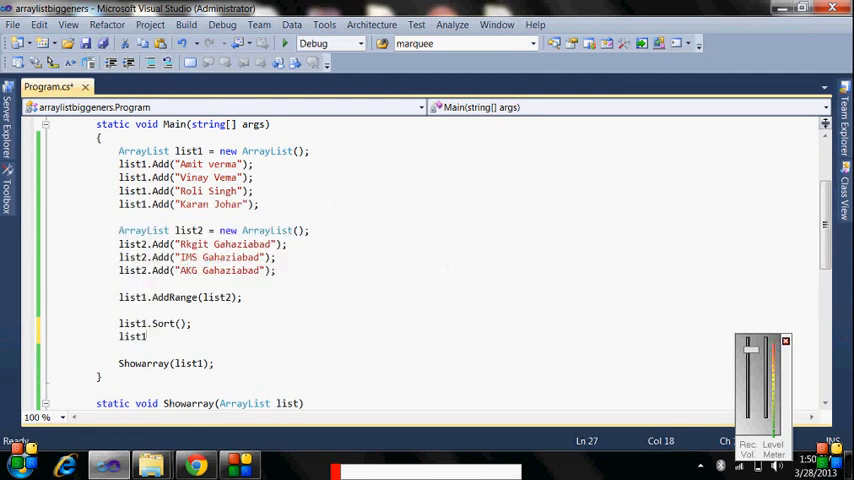
Add list1.Reverse(); after Sort and run to print the names in reverse order
{"action": "type", "text": ".re"}
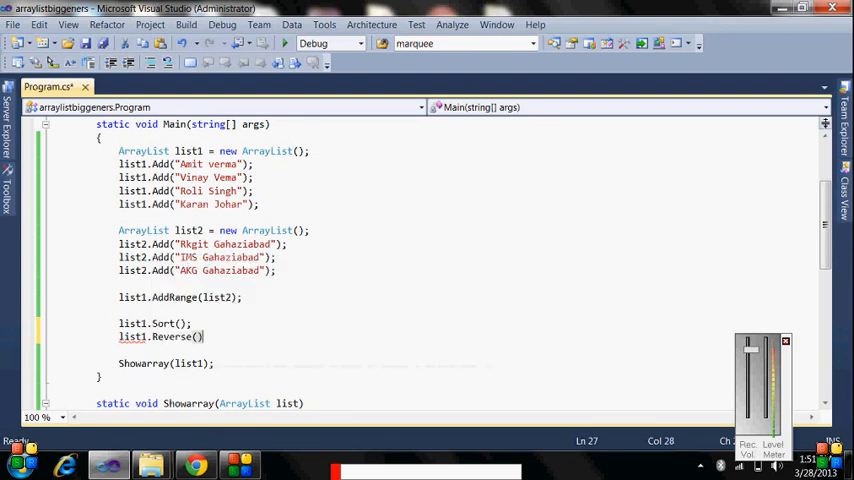
{"action": "type", "text": ";"}
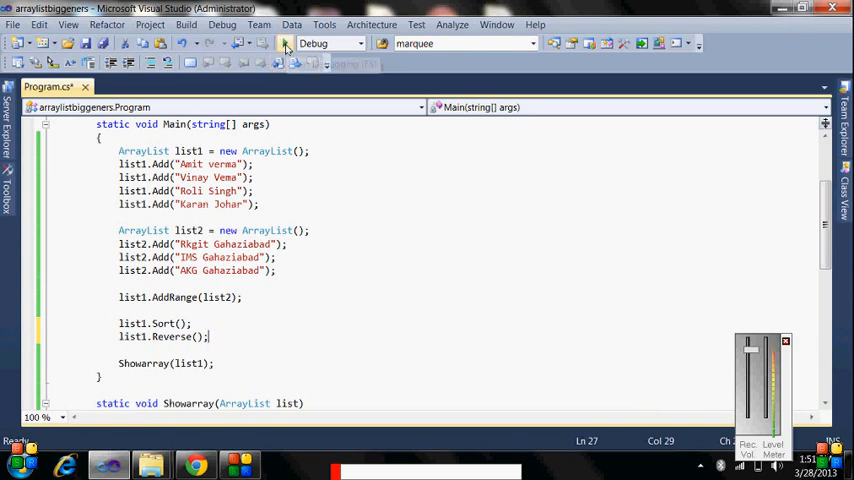
{"action": "left_click", "coordinate": [284, 44]}
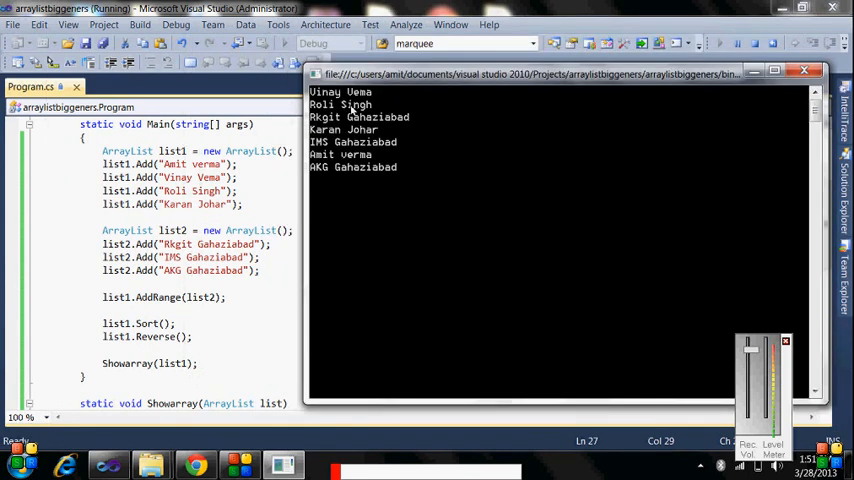
{"action": "mouse_move", "coordinate": [680, 148]}
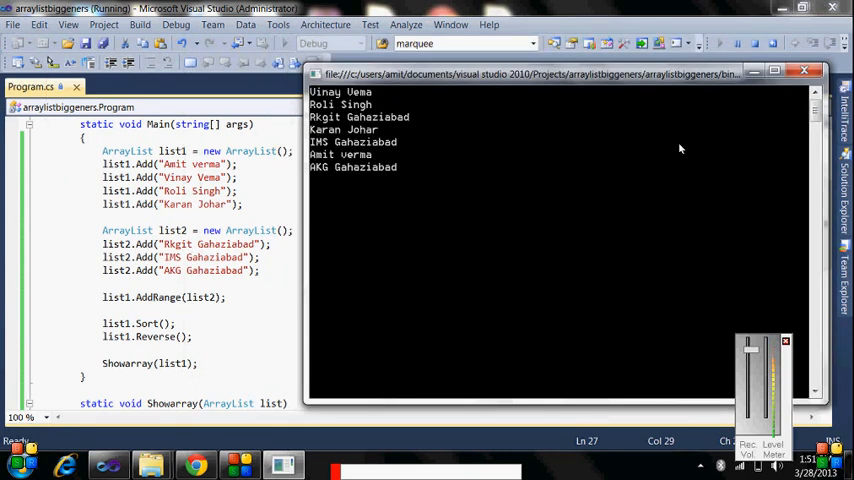
Close the reversed-list console output and return to Main
{"action": "left_click", "coordinate": [804, 70]}
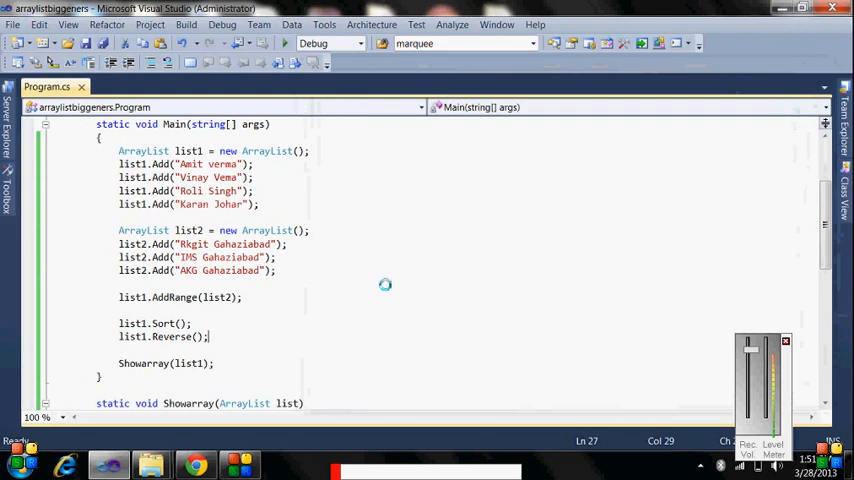
{"action": "mouse_move", "coordinate": [384, 284]}
{"action": "type", "text": "list1"}
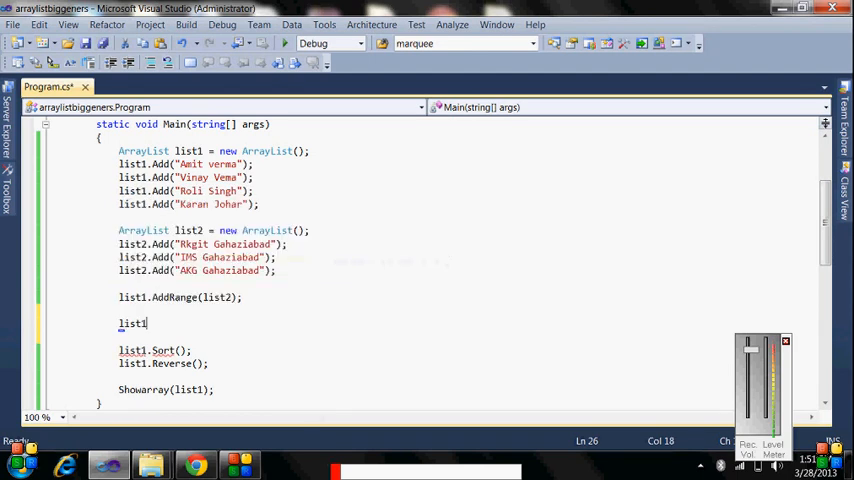
Complete list1.Clear(); before Sort and run to show an empty console
{"action": "type", "text": ".c"}
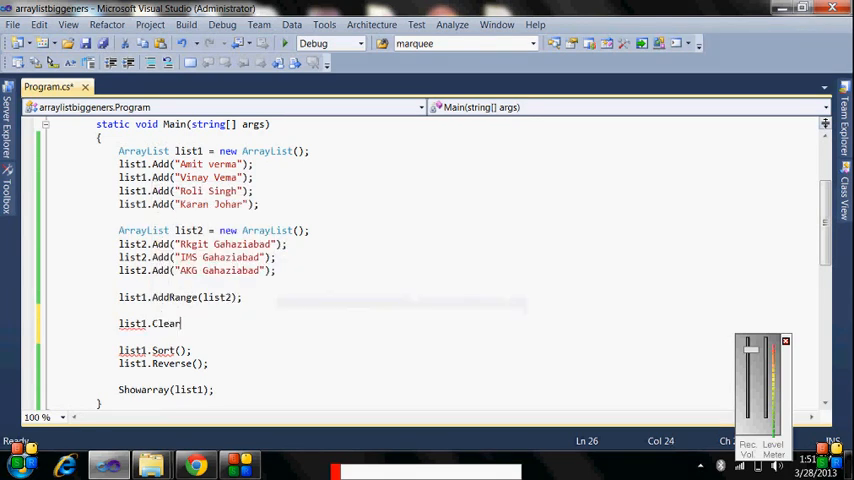
{"action": "type", "text": "()"}
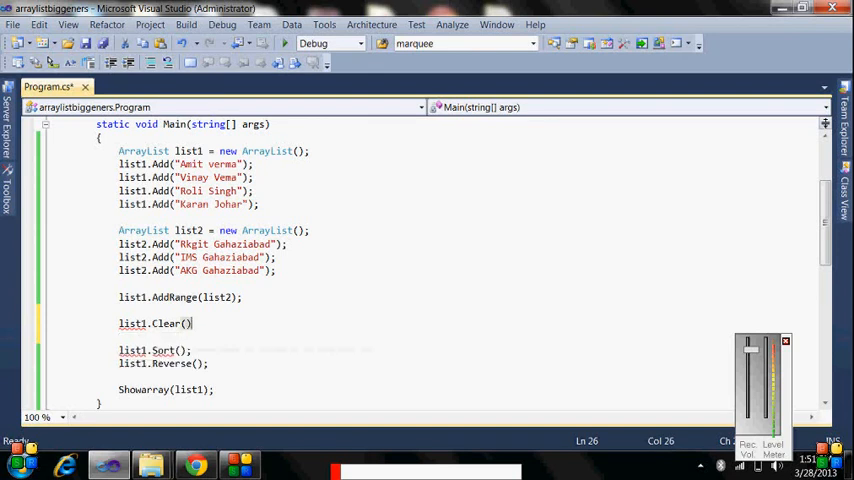
{"action": "type", "text": ";"}
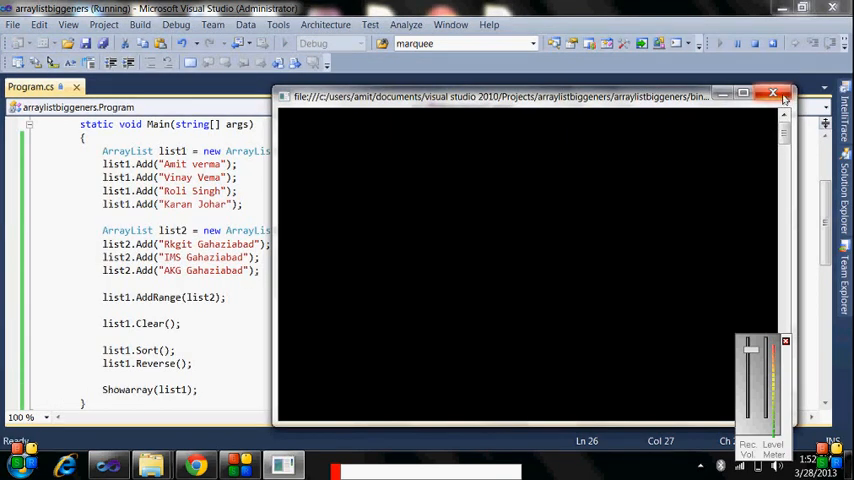
Close the empty console and scroll through Program.cs to review Main's code
{"action": "left_click", "coordinate": [772, 92]}
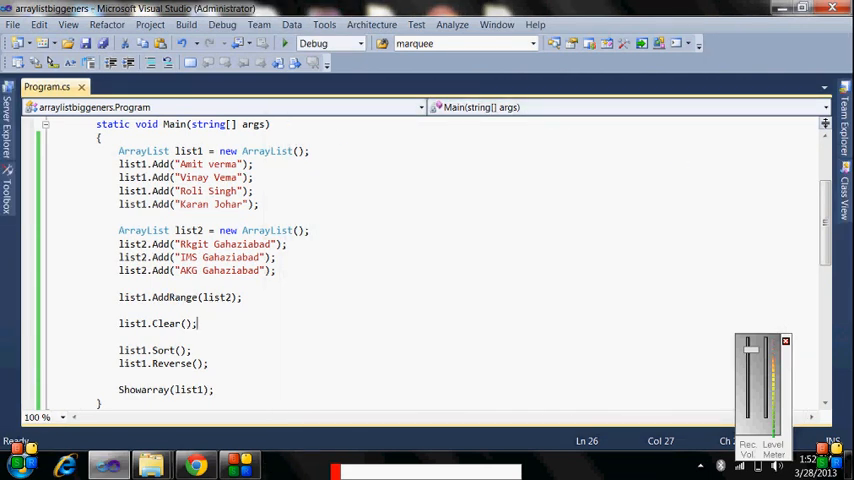
{"action": "scroll", "scroll_direction": "down", "scroll_amount": 3}
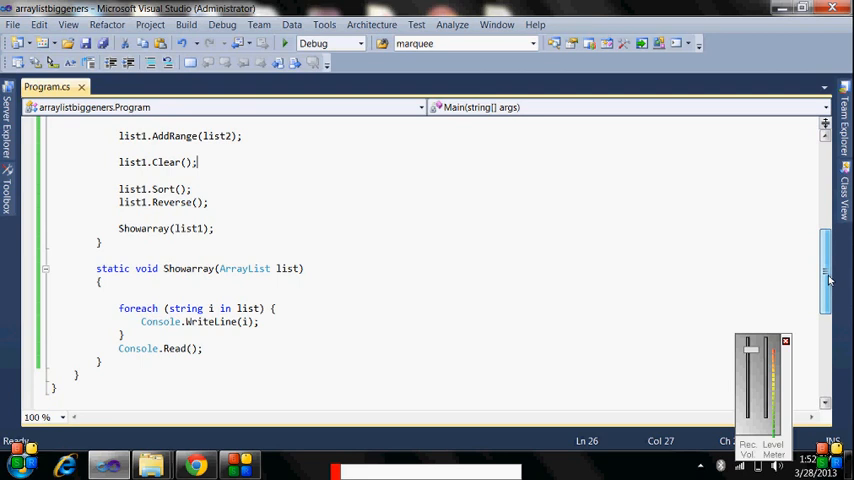
{"action": "scroll", "scroll_direction": "up", "scroll_amount": 3}
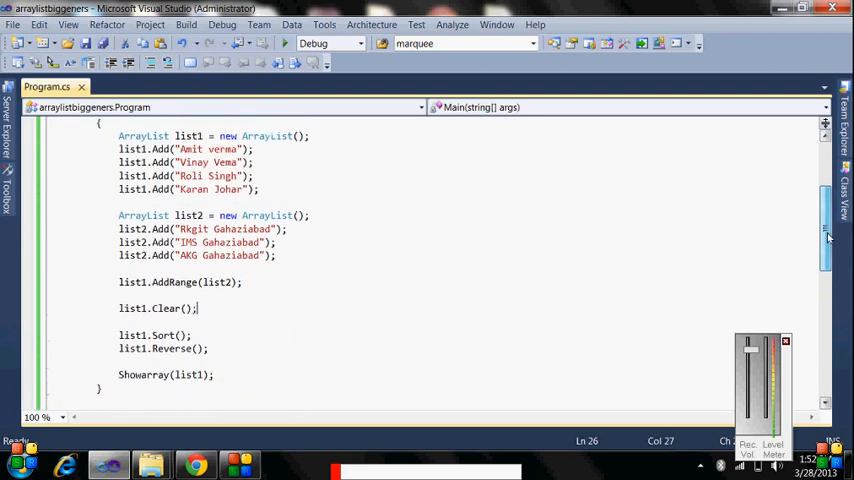
{"action": "scroll", "scroll_direction": "up", "scroll_amount": 3}
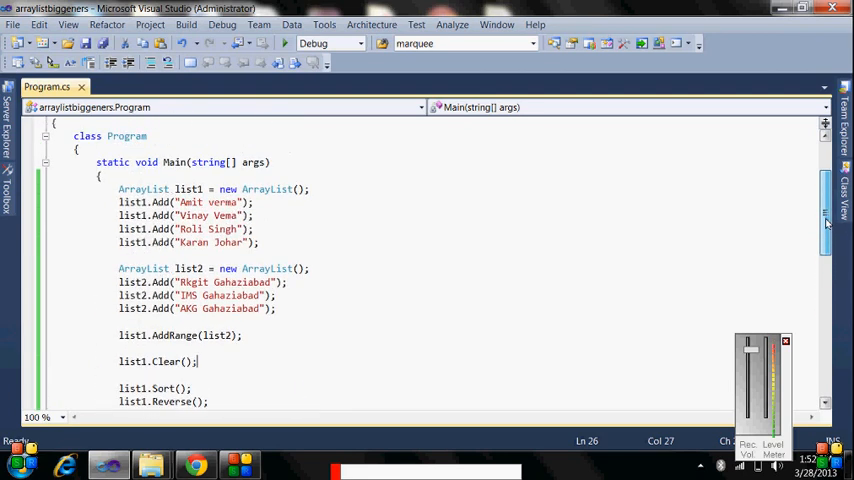